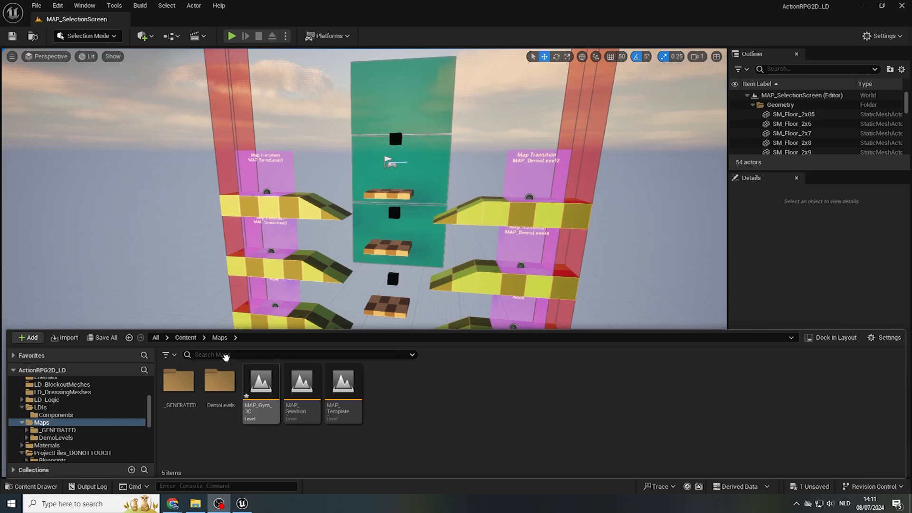
# - Select the MAP_Gym_3C level asset and bring up the File menu to save all
pyautogui.click(260, 382)
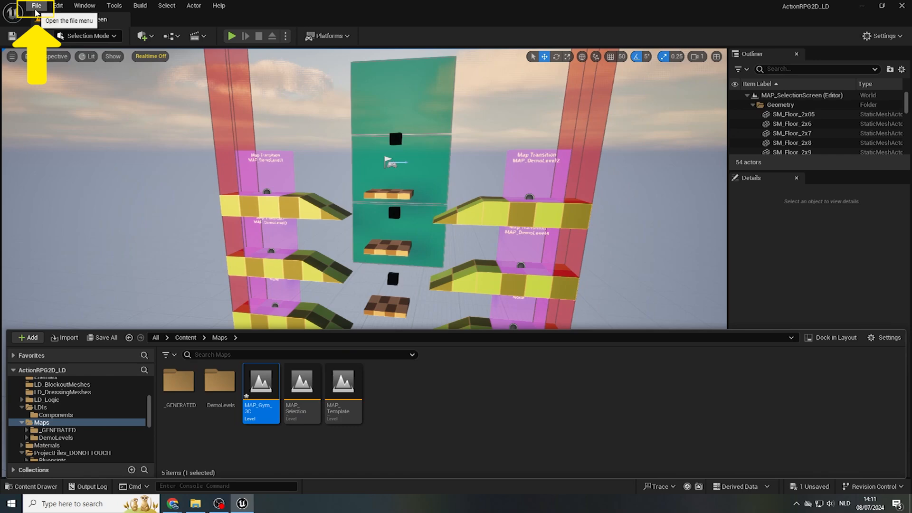
pyautogui.click(36, 5)
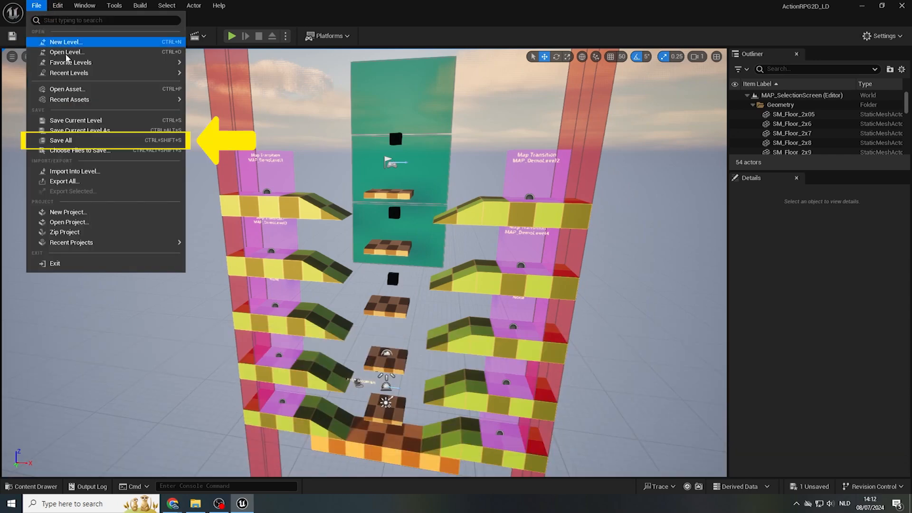
pyautogui.moveTo(60, 140)
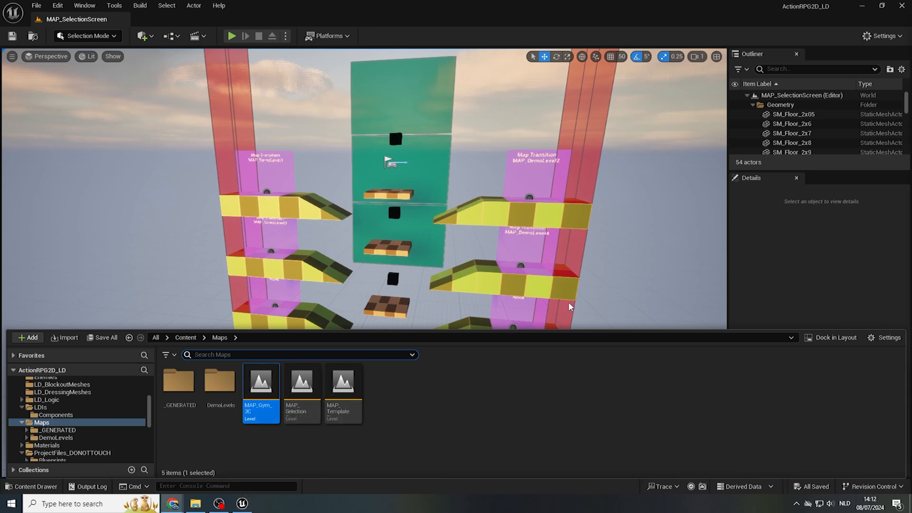
pyautogui.moveTo(260, 383)
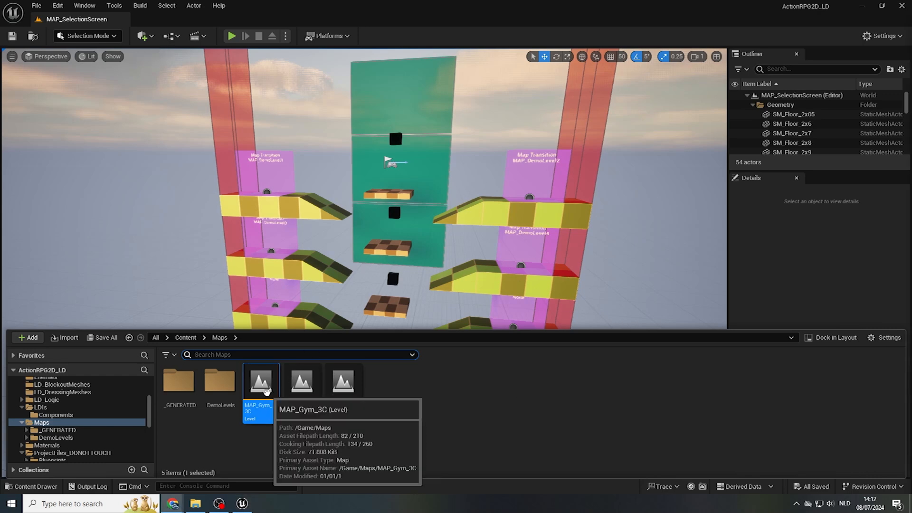
# - Load MAP_Gym_3C and fly the camera across its checkered gym floor
pyautogui.doubleClick(259, 381)
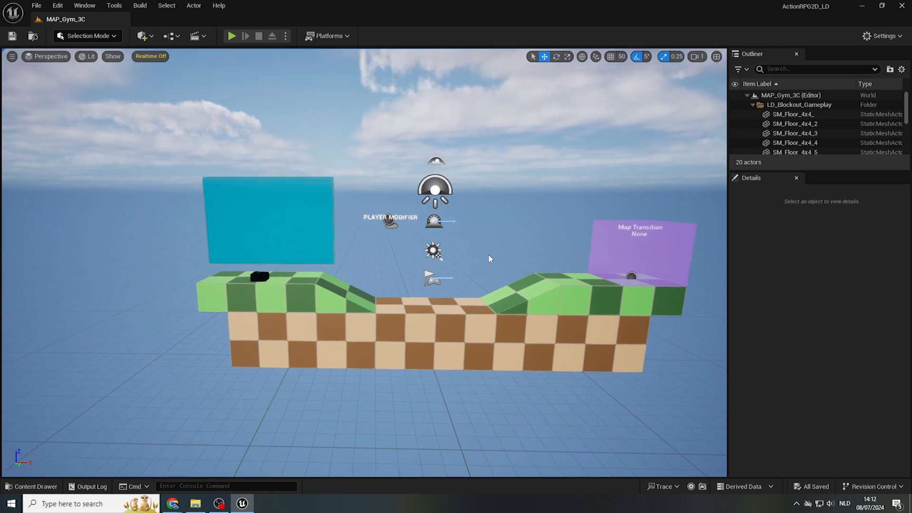
pyautogui.moveTo(518, 246)
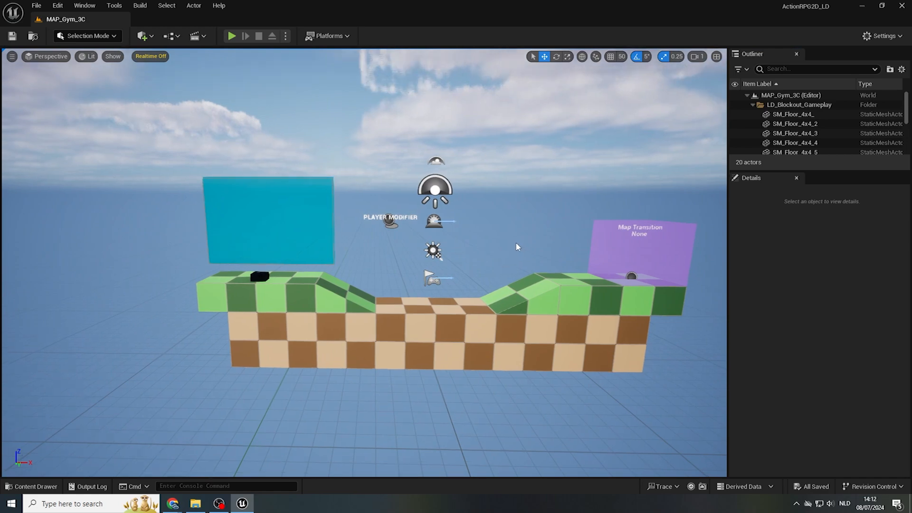
pyautogui.rightClick(525, 241)
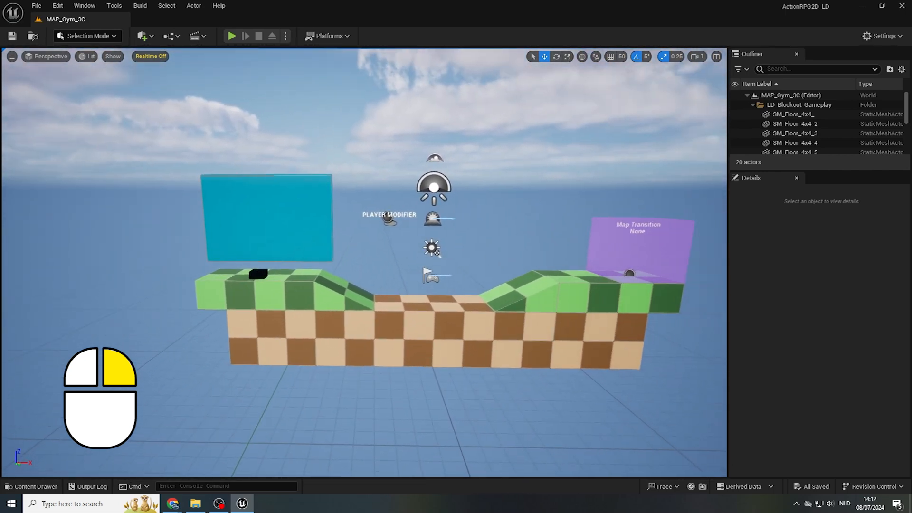
pyautogui.press('w')
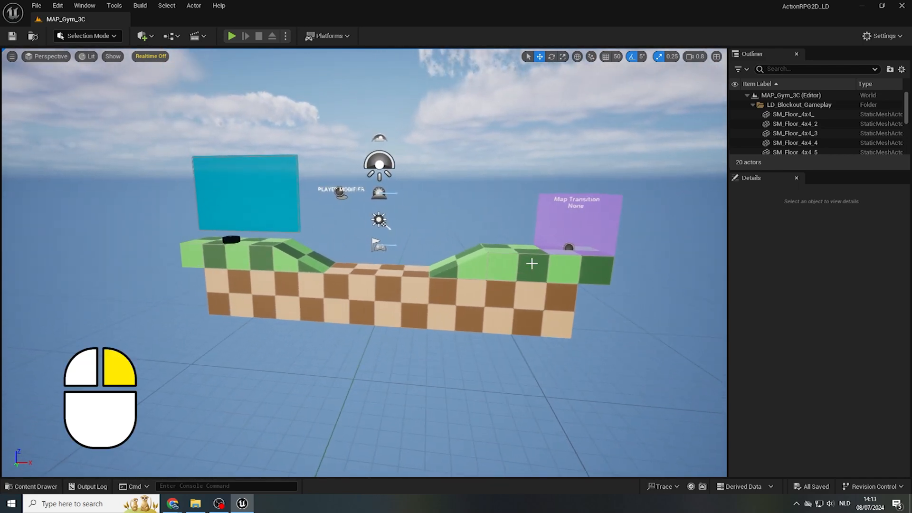
pyautogui.scroll(-3)
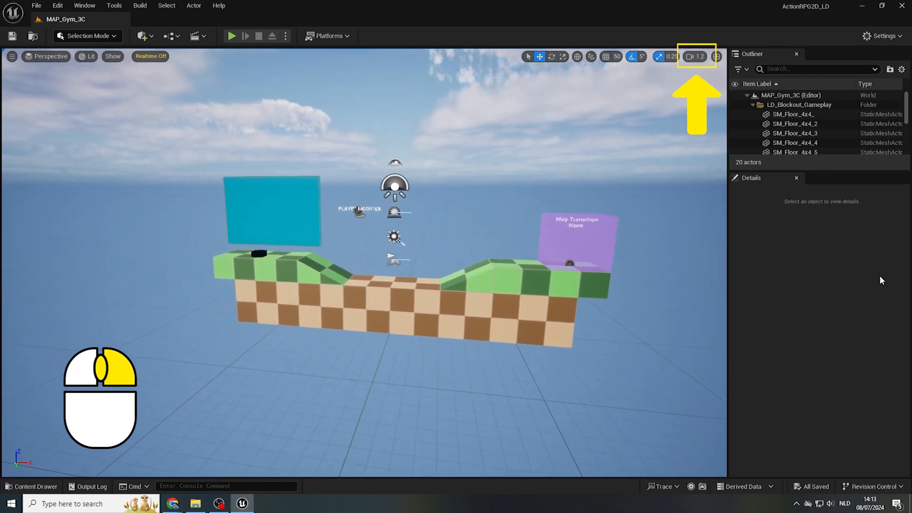
# - Lower the viewport camera speed with the Camera Speed slider
pyautogui.click(695, 56)
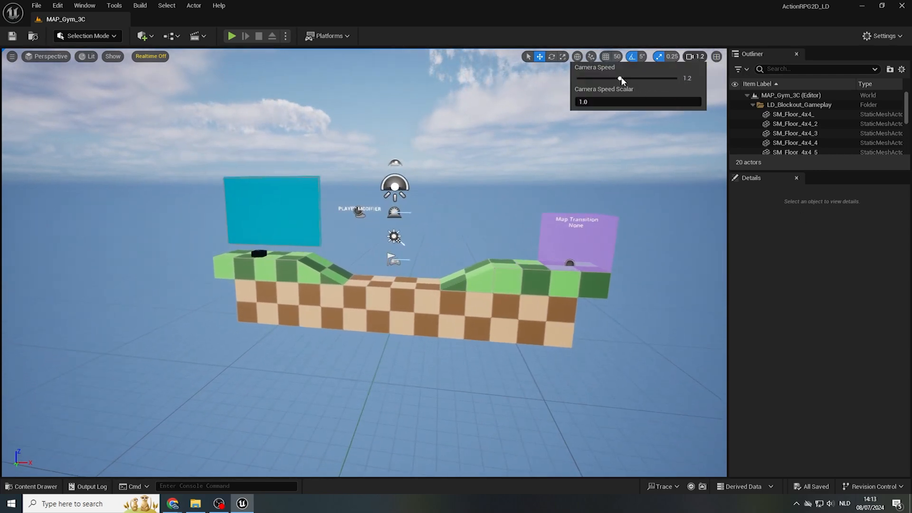
pyautogui.moveTo(619, 78); pyautogui.dragTo(608, 79)
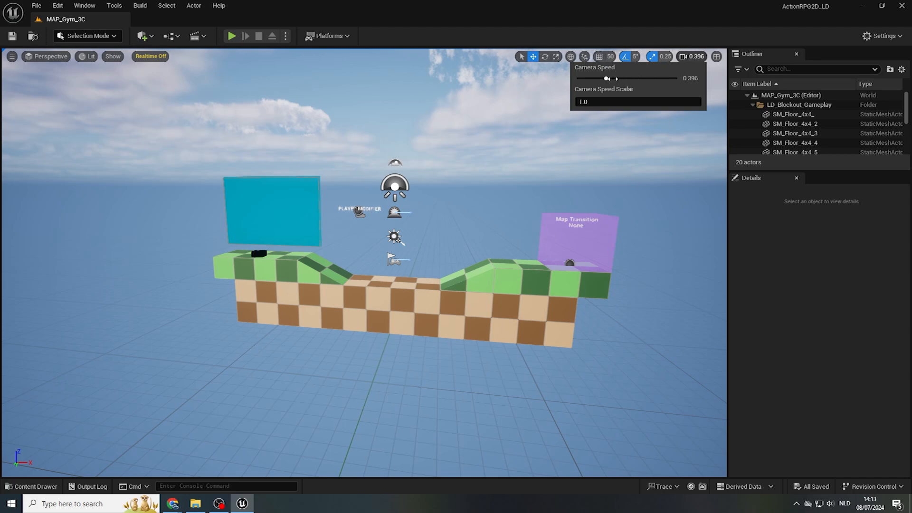
pyautogui.click(694, 56)
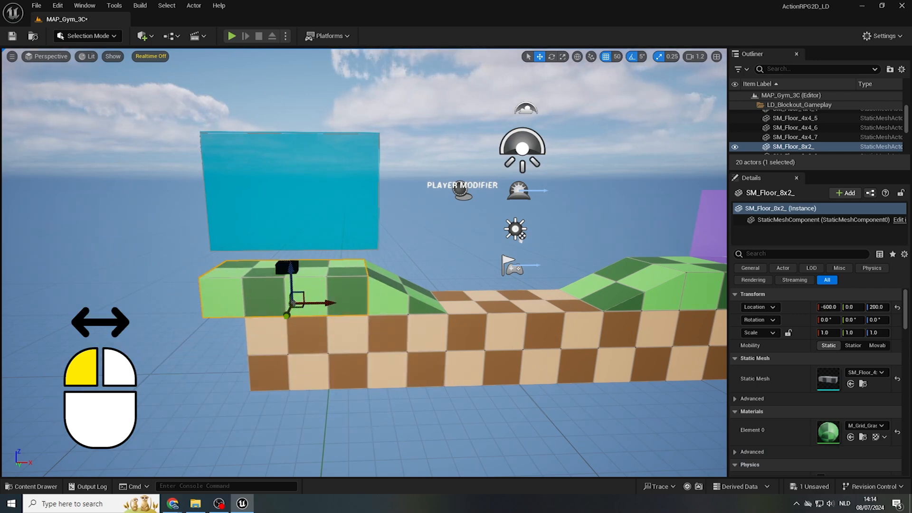
# - Undo the overshot move, returning SM_Floor_8x2_ to -600, 0, 200
pyautogui.press('ctrl+z')
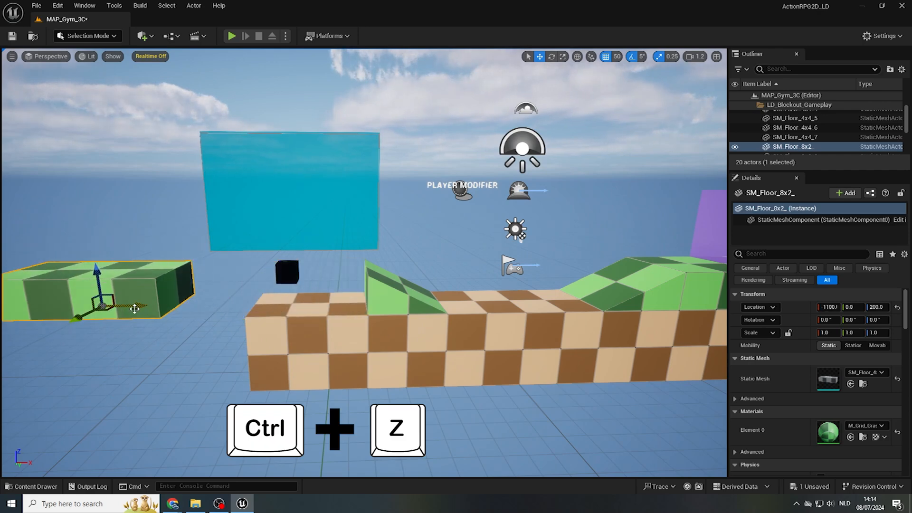
pyautogui.press('ctrl+z')
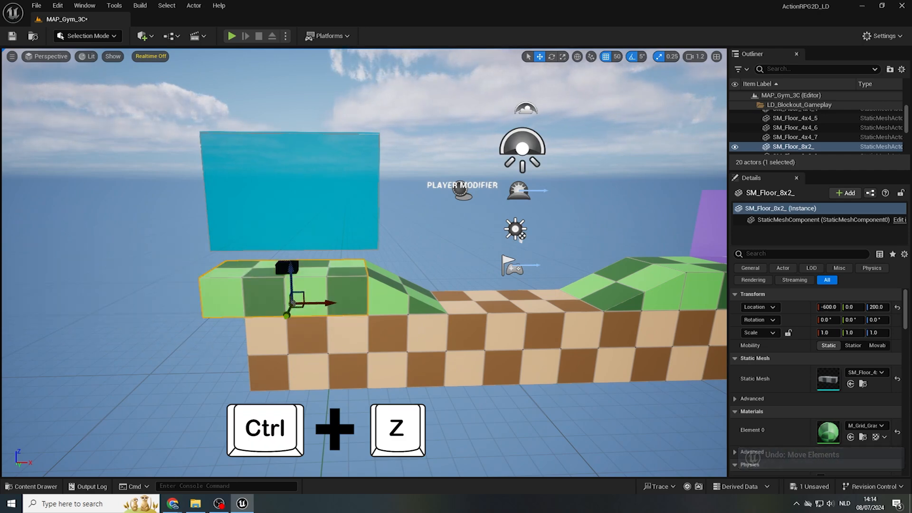
pyautogui.press('ctrl+z')
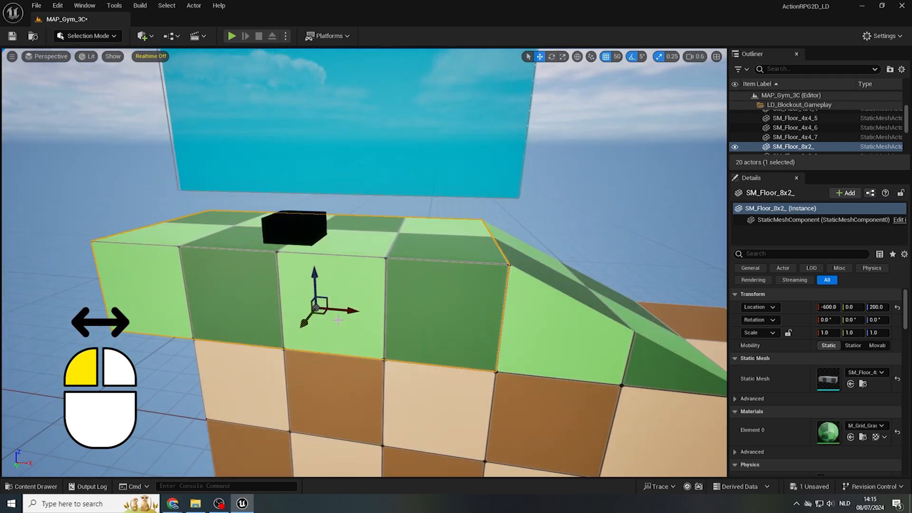
pyautogui.moveTo(303, 288)
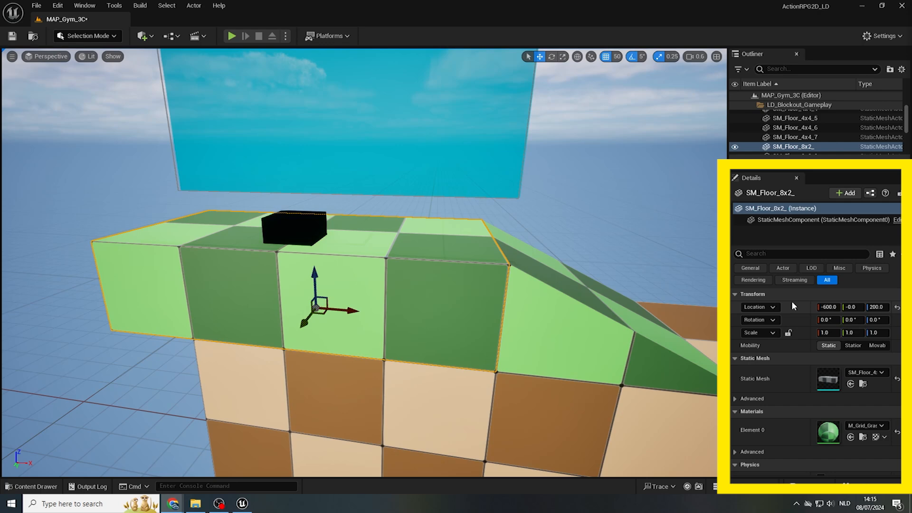
pyautogui.moveTo(757, 297)
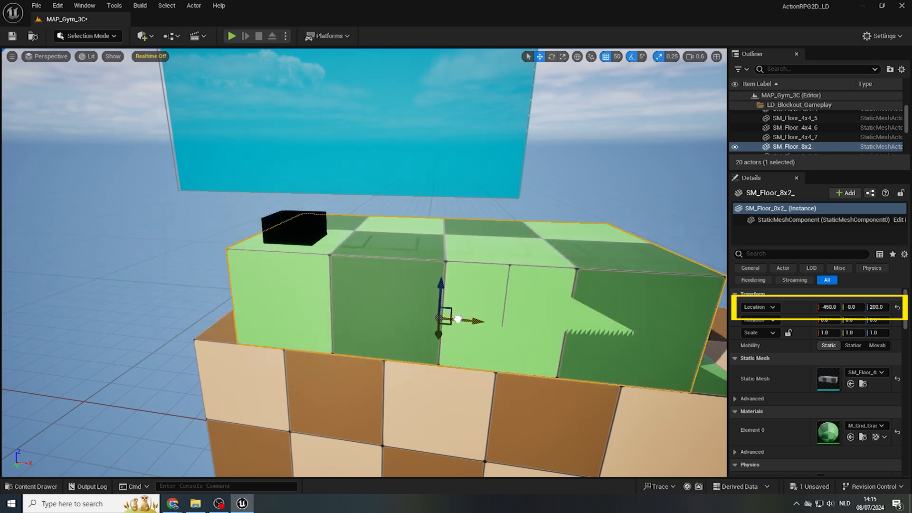
# - Move SM_Floor_8x2_ to X -550 and zero its Location Y, giving -550, 0, 200
pyautogui.moveTo(460, 318); pyautogui.dragTo(314, 162)
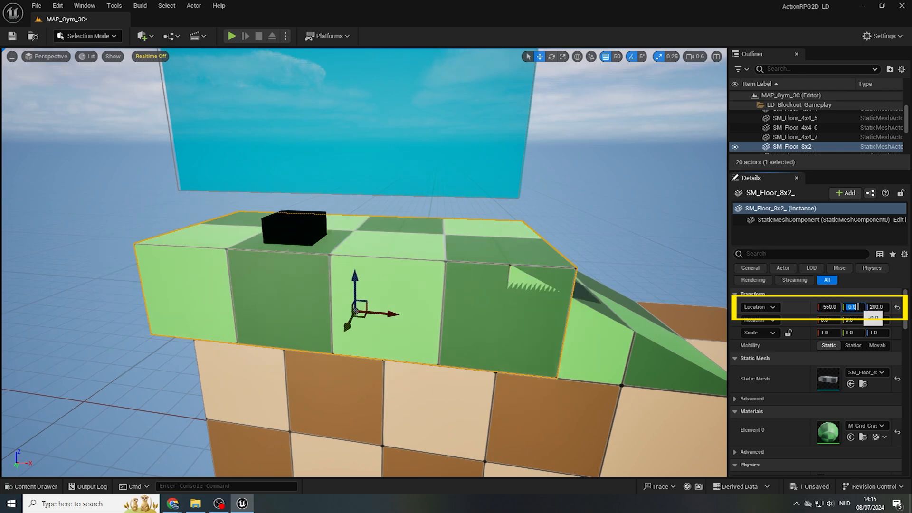
pyautogui.press('enter')
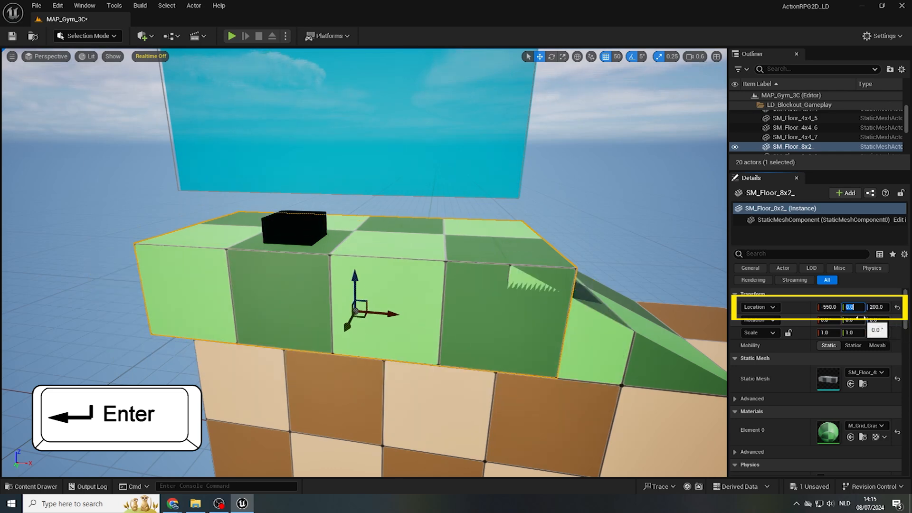
pyautogui.press('Enter')
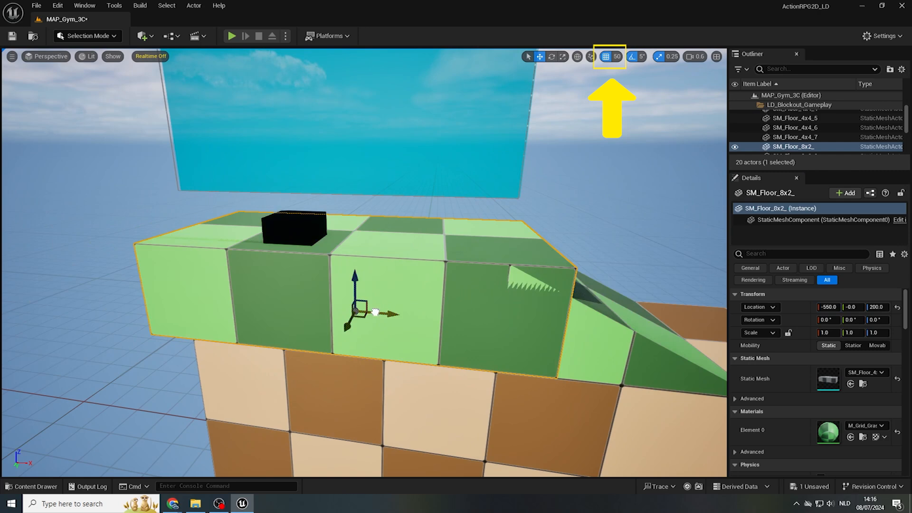
# - Slide the platform back to X -600 and set the grid snap size to 50 units
pyautogui.moveTo(393, 314); pyautogui.dragTo(355, 312)
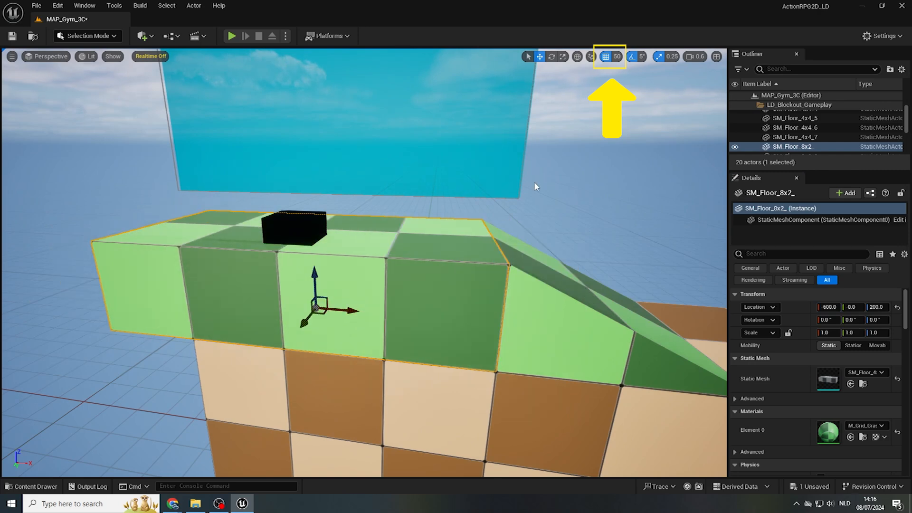
pyautogui.moveTo(606, 56)
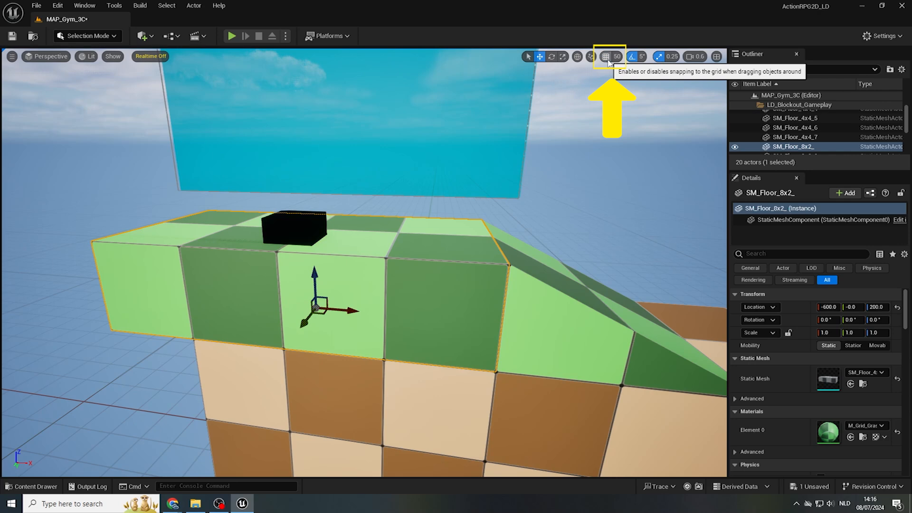
pyautogui.click(617, 57)
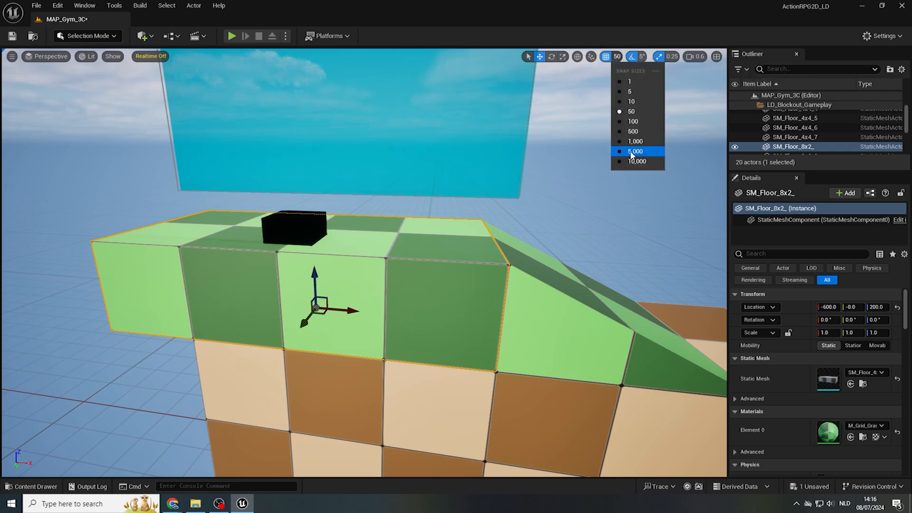
pyautogui.moveTo(638, 111)
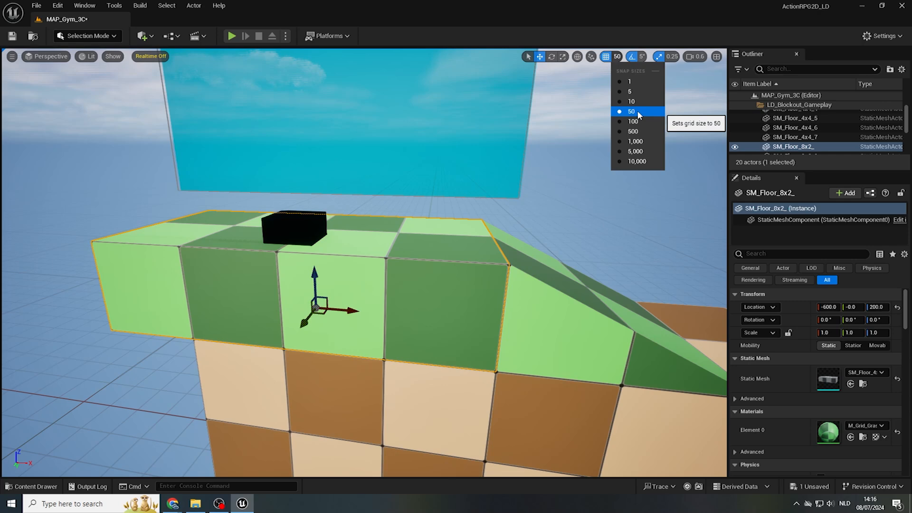
pyautogui.click(632, 111)
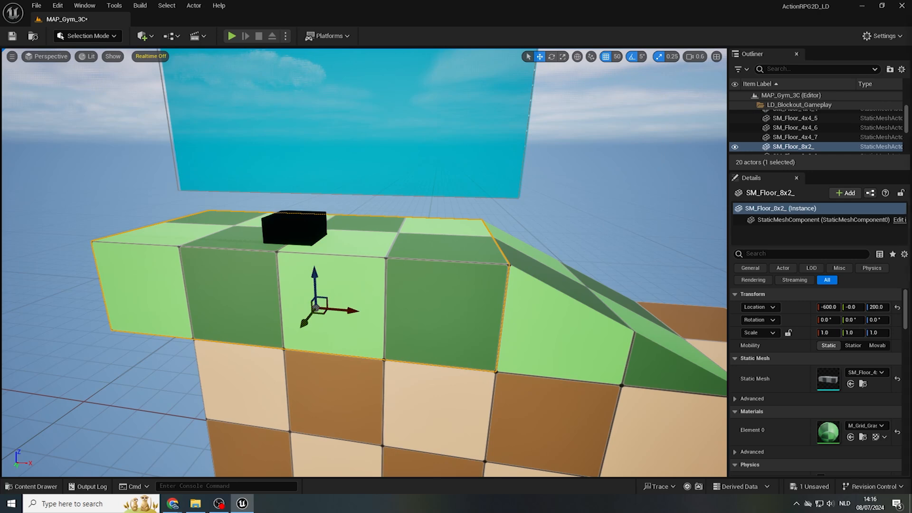
pyautogui.moveTo(713, 344)
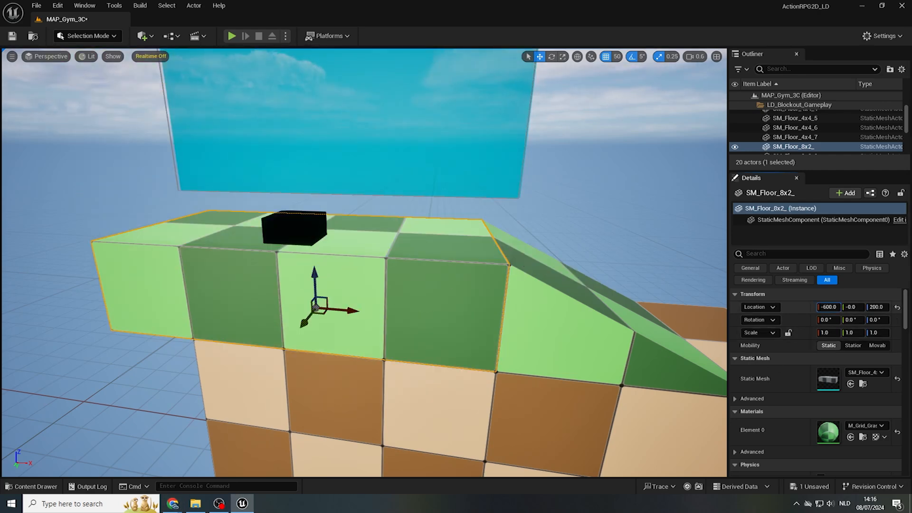
# - Scrub the floor block's Location X, then reset it to -600
pyautogui.moveTo(828, 306); pyautogui.dragTo(838, 306)
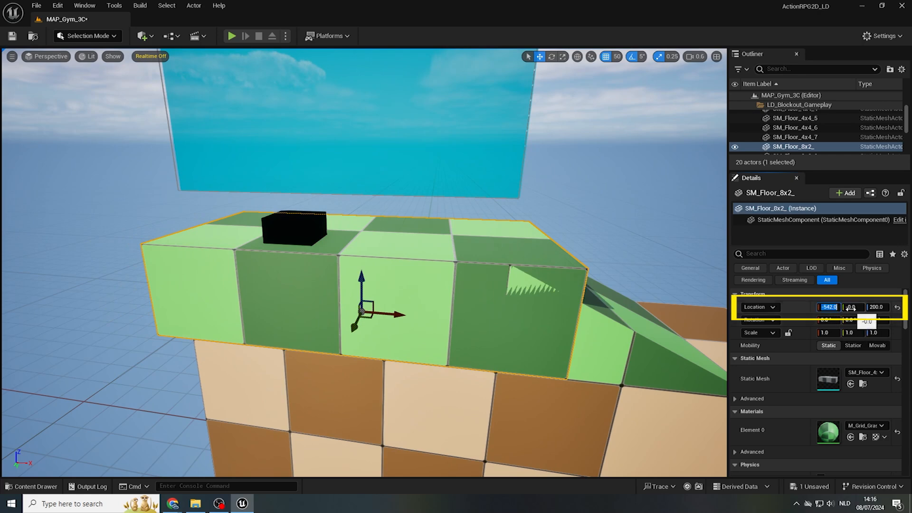
pyautogui.write('-600')
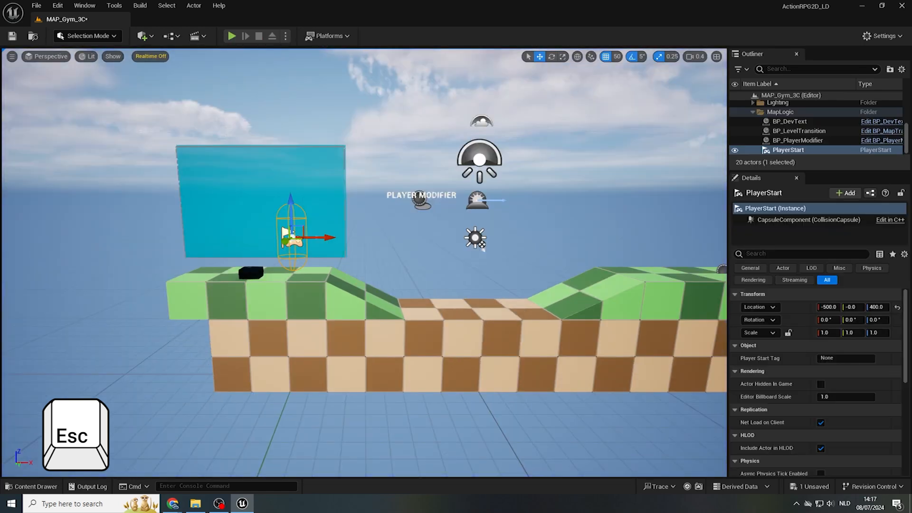
# - Copy the raised green 8x2 floor block and paste copies extending leftward
pyautogui.moveTo(291, 236); pyautogui.dragTo(442, 241)
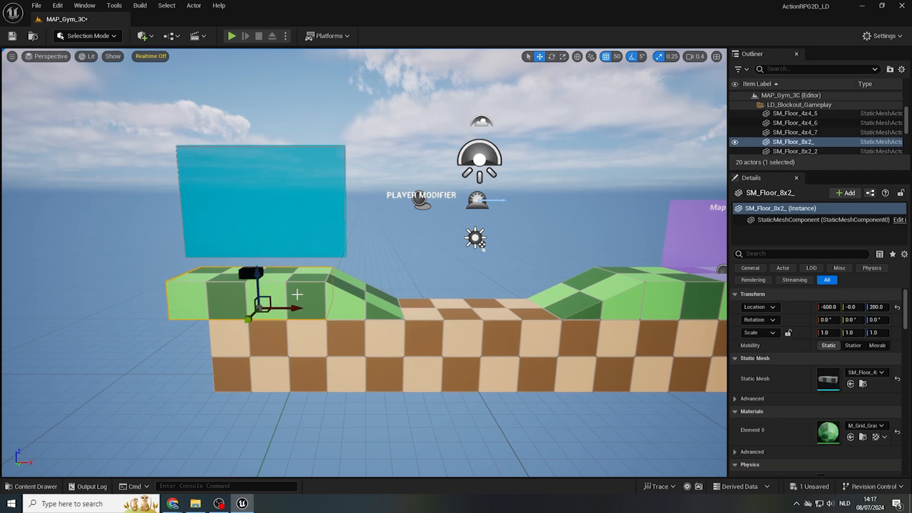
pyautogui.press('ctrl+c')
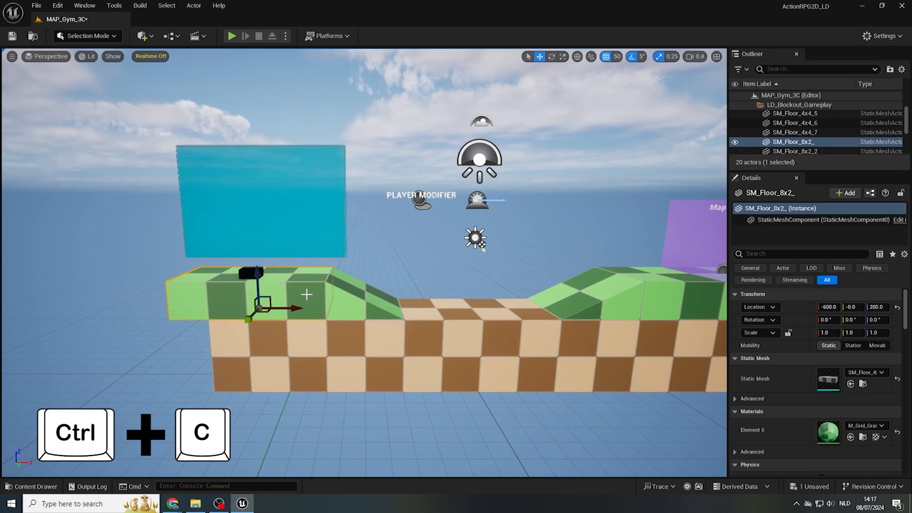
pyautogui.press('ctrl+v')
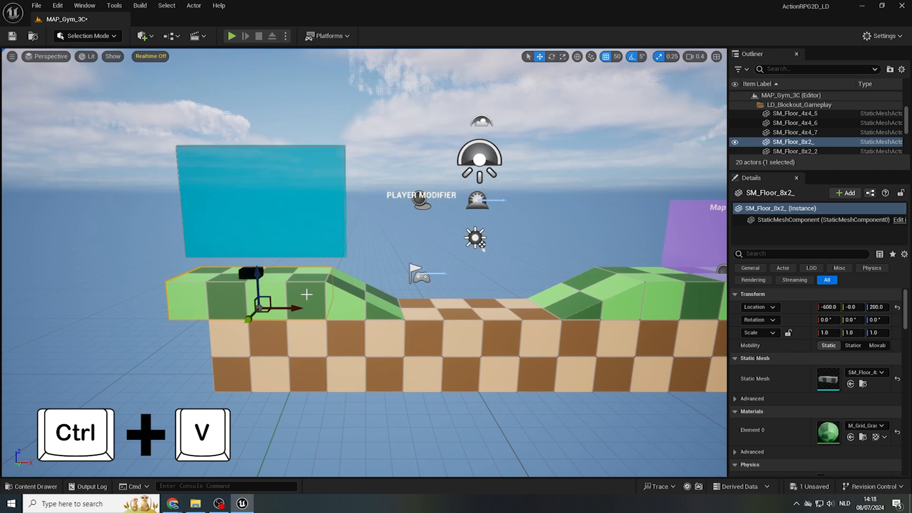
pyautogui.press('ctrl+v')
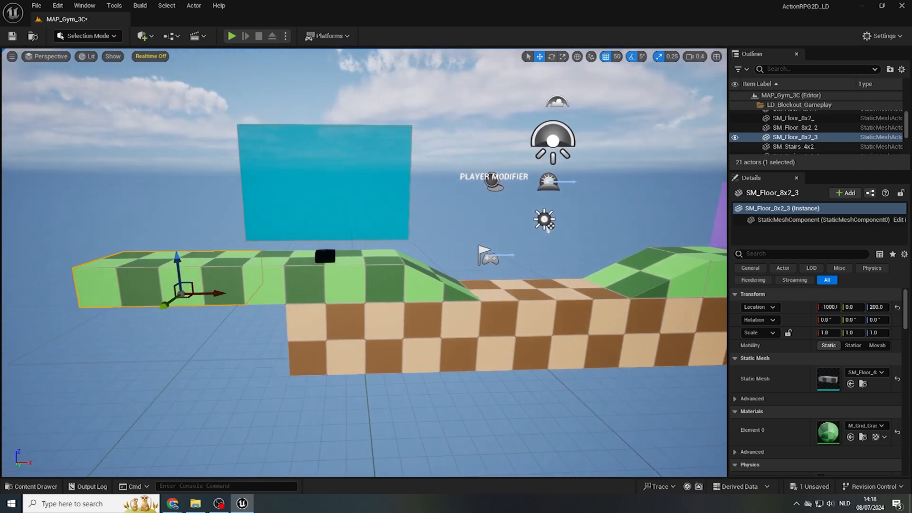
# - Duplicate further blocks out to SM_Floor_8x2_5 at -1400, 0, 300 and save all
pyautogui.press('ctrl+d')
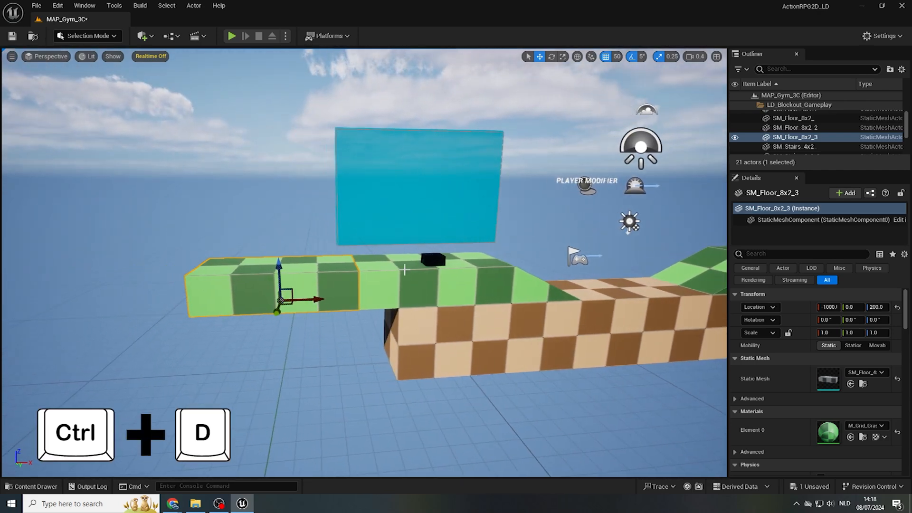
pyautogui.press('ctrl+d')
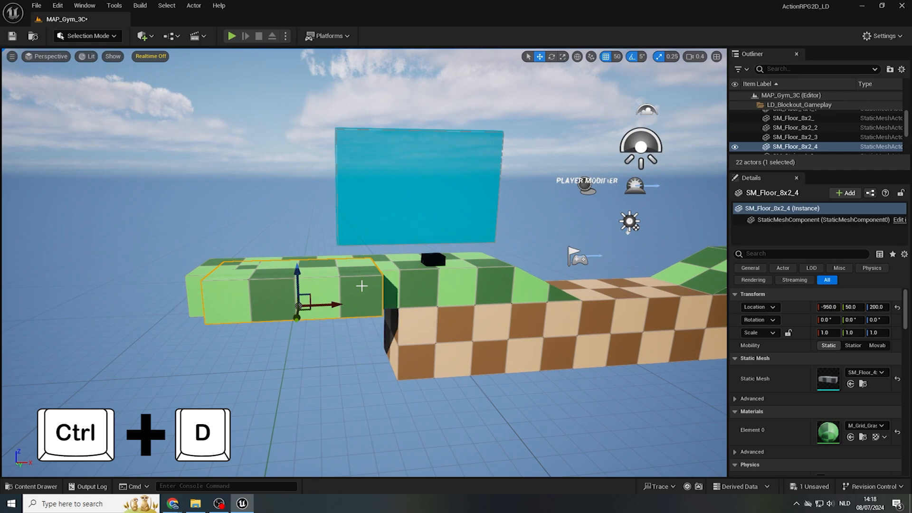
pyautogui.press('ctrl+d')
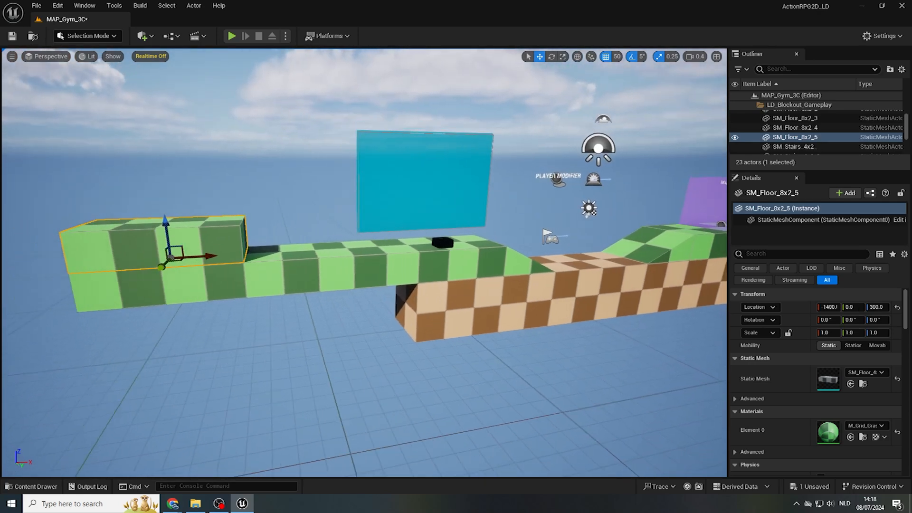
pyautogui.press('Ctrl+Shift+S')
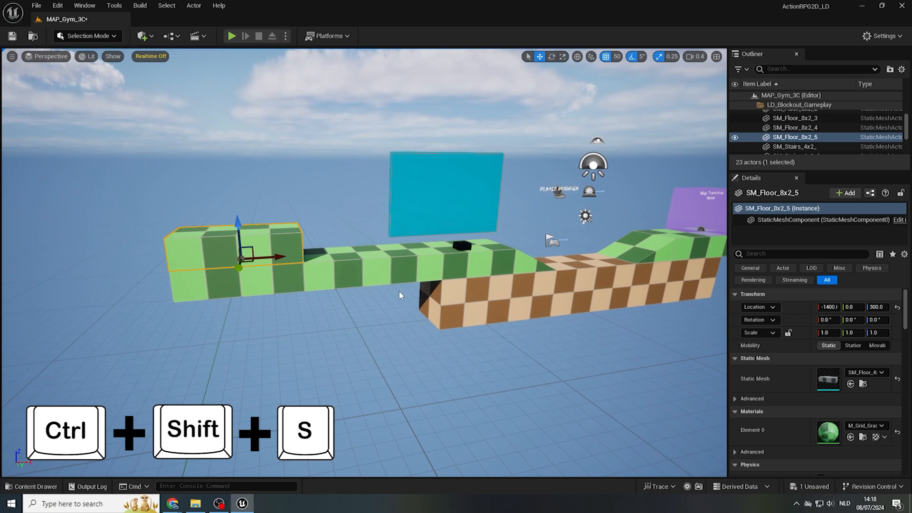
# - Duplicate the raised block as SM_Floor_8x2_6 and lift it to Z 600
pyautogui.press('ctrl+shift+s')
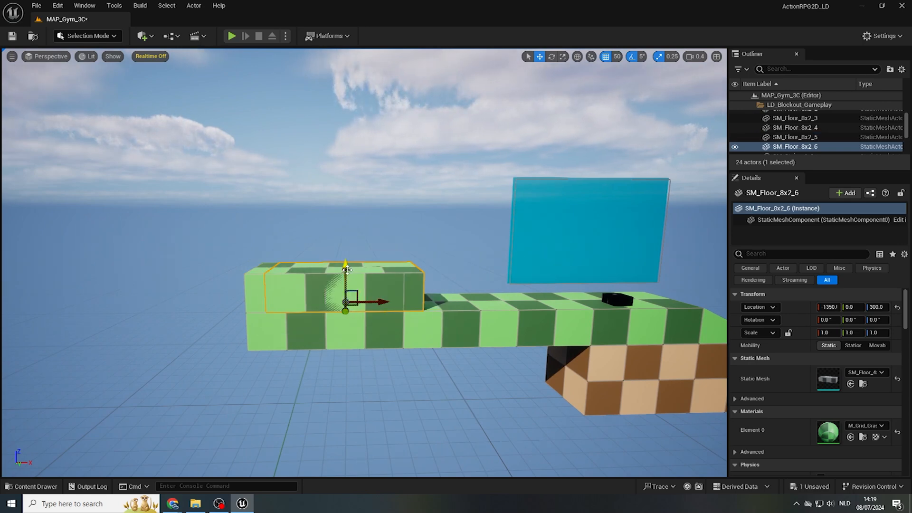
pyautogui.moveTo(345, 264); pyautogui.dragTo(351, 188)
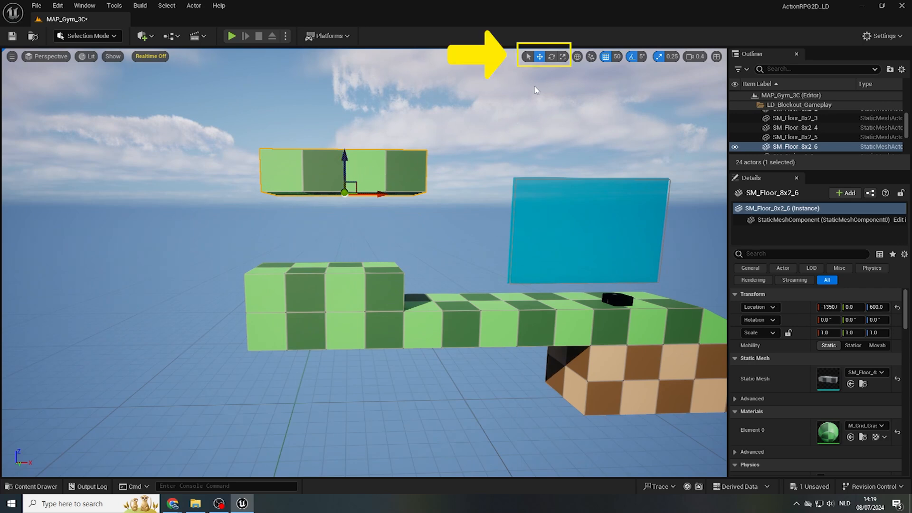
pyautogui.moveTo(551, 56)
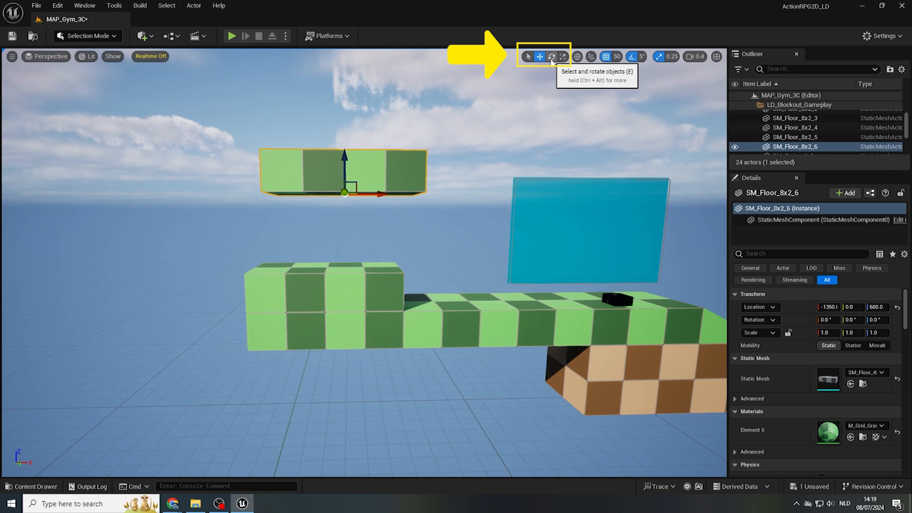
# - Rotate the floating block -90 degrees upright with rotation snapping and play-test the wall
pyautogui.click(552, 57)
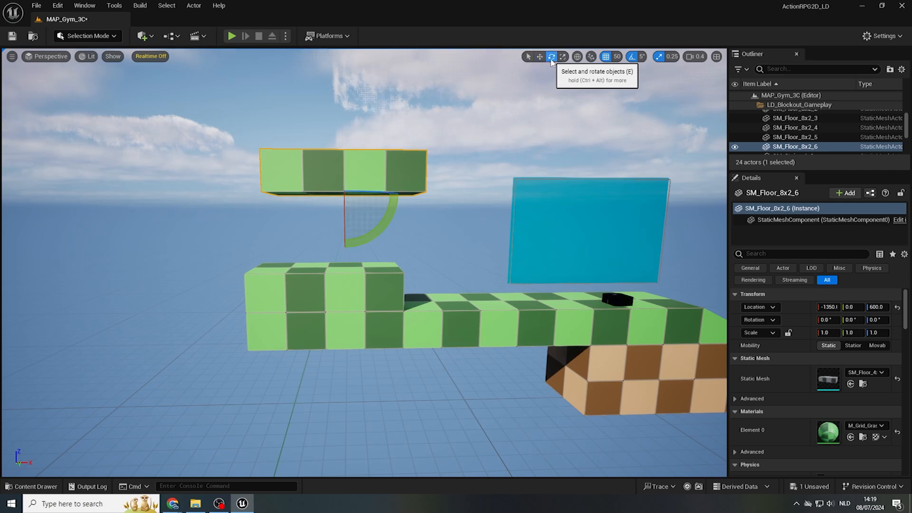
pyautogui.moveTo(347, 205)
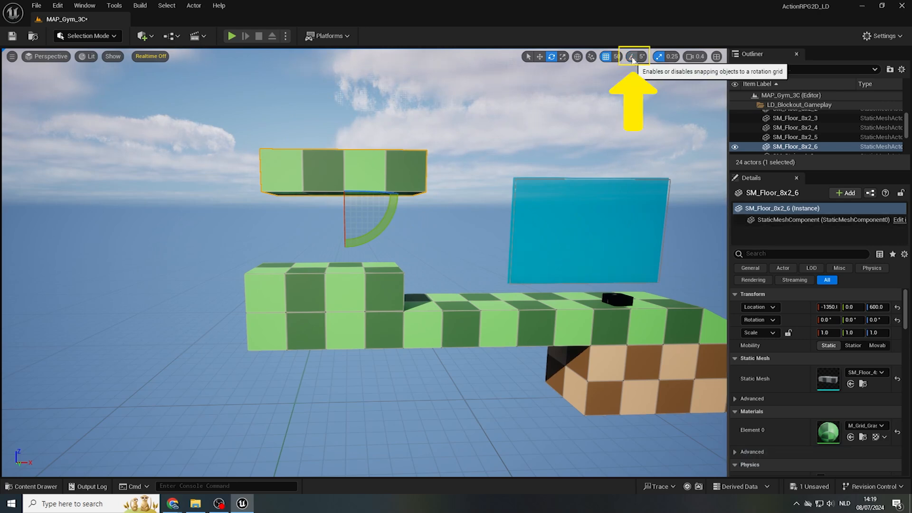
pyautogui.click(642, 56)
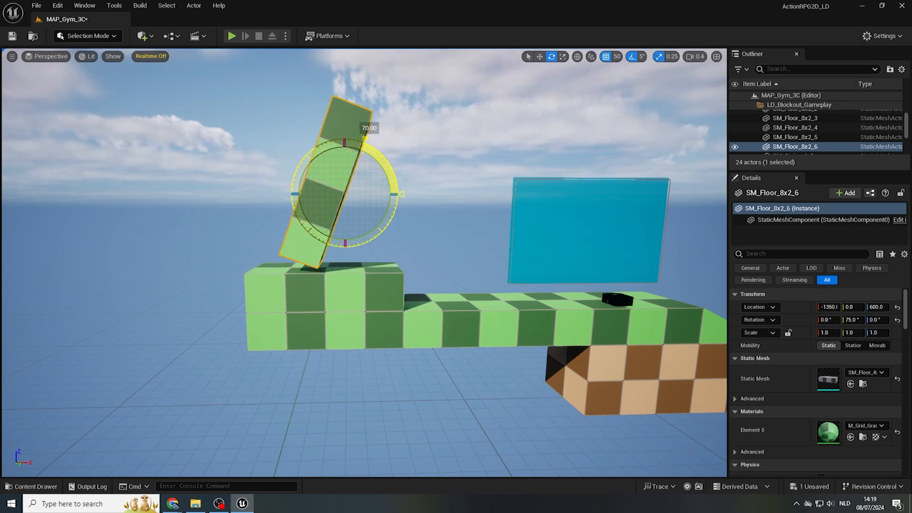
pyautogui.moveTo(346, 145); pyautogui.dragTo(346, 244)
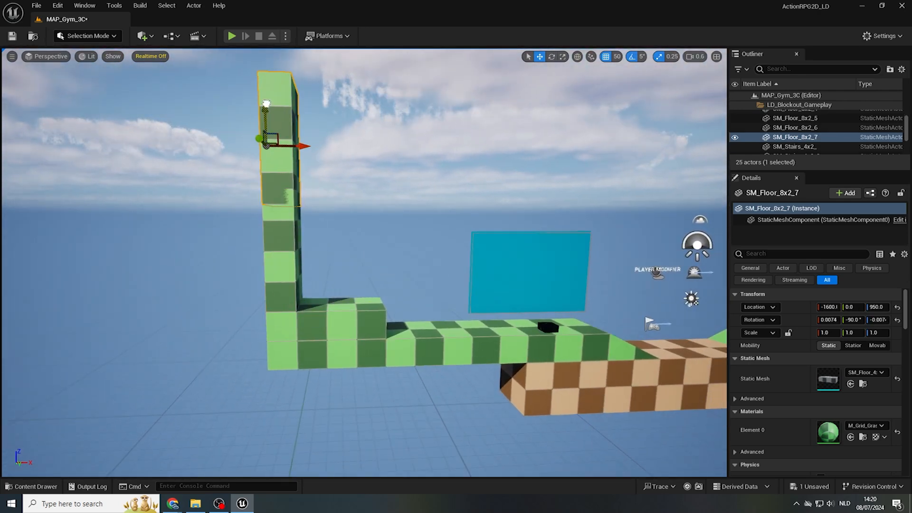
pyautogui.click(232, 36)
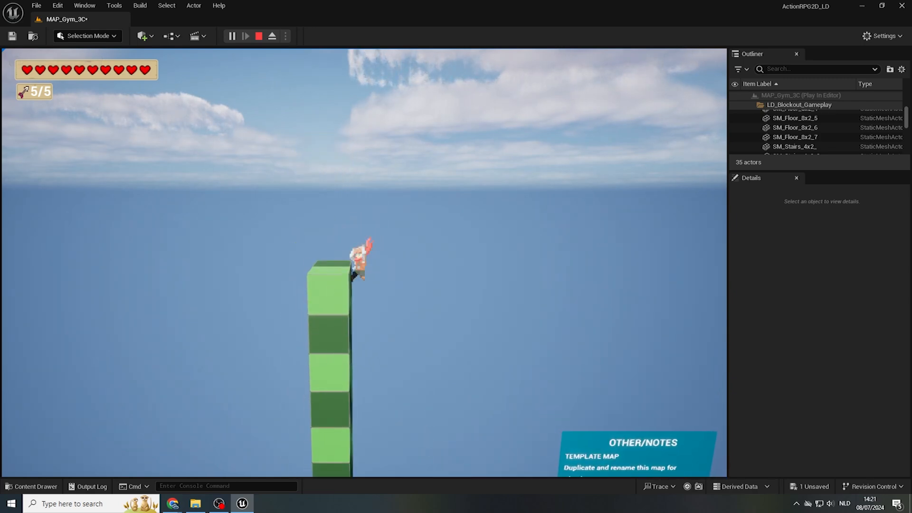
# - Stop the play test after climbing the tall green wall
pyautogui.click(258, 36)
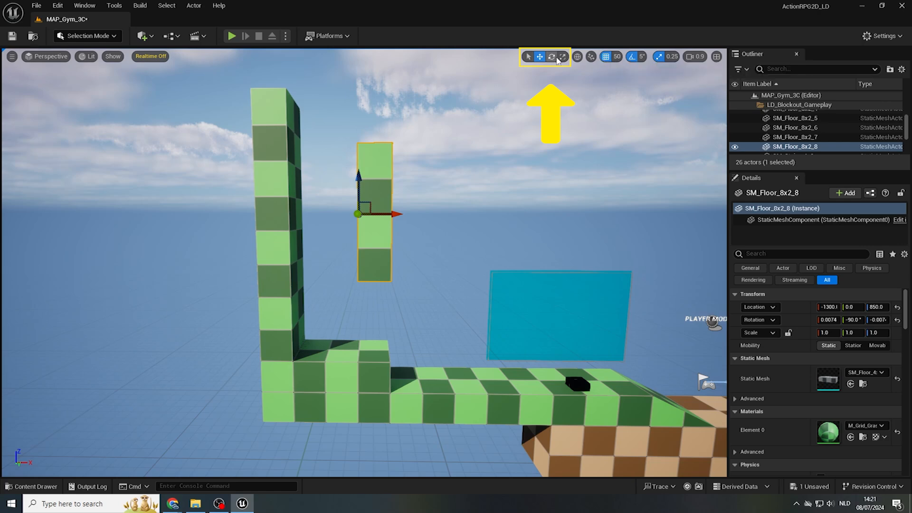
pyautogui.moveTo(552, 56)
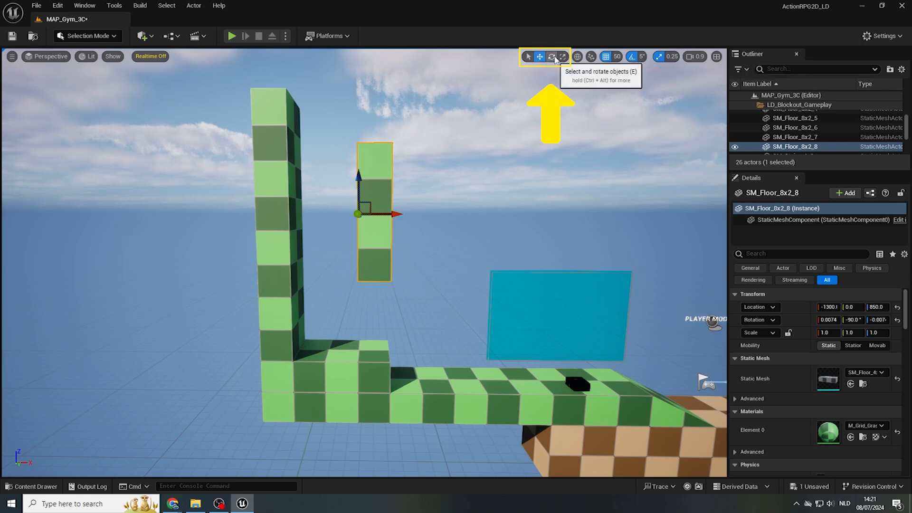
# - With scale snapping on, scale SM_Floor_8x2_8 to 2.25, then 1.25, on one axis
pyautogui.click(564, 56)
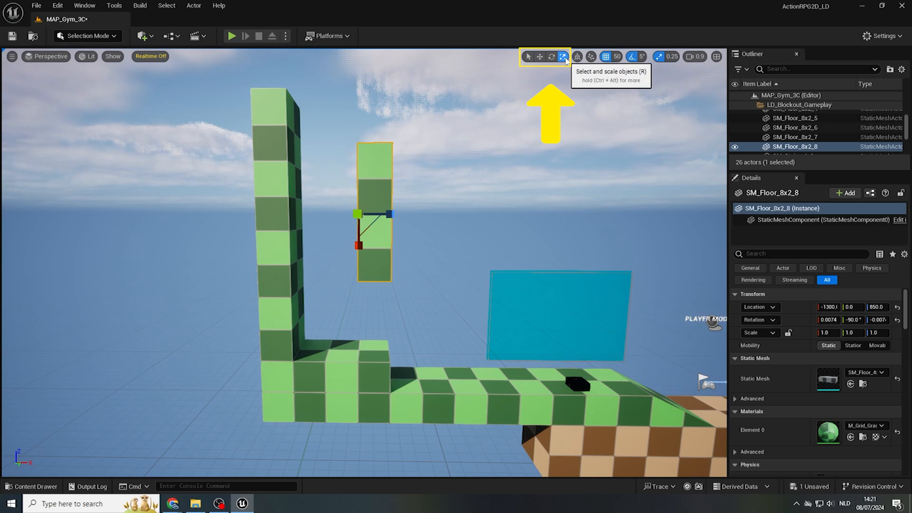
pyautogui.moveTo(450, 213)
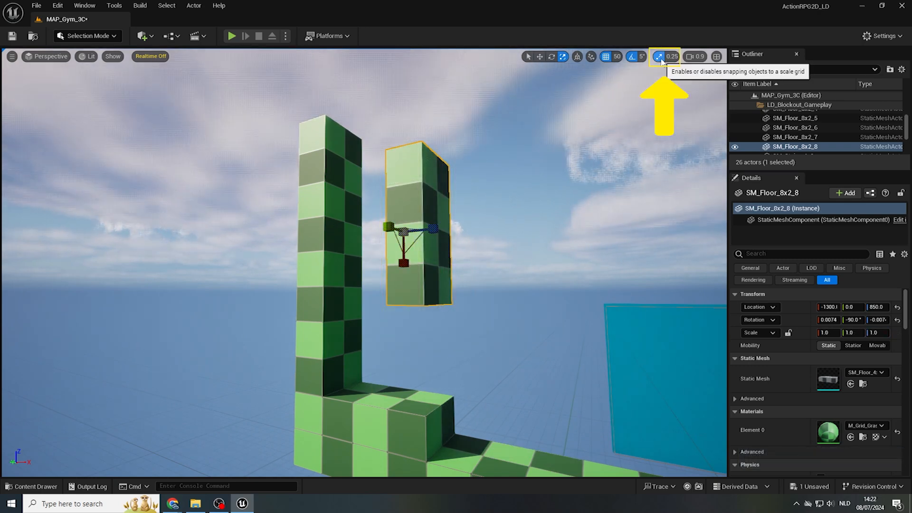
pyautogui.click(673, 56)
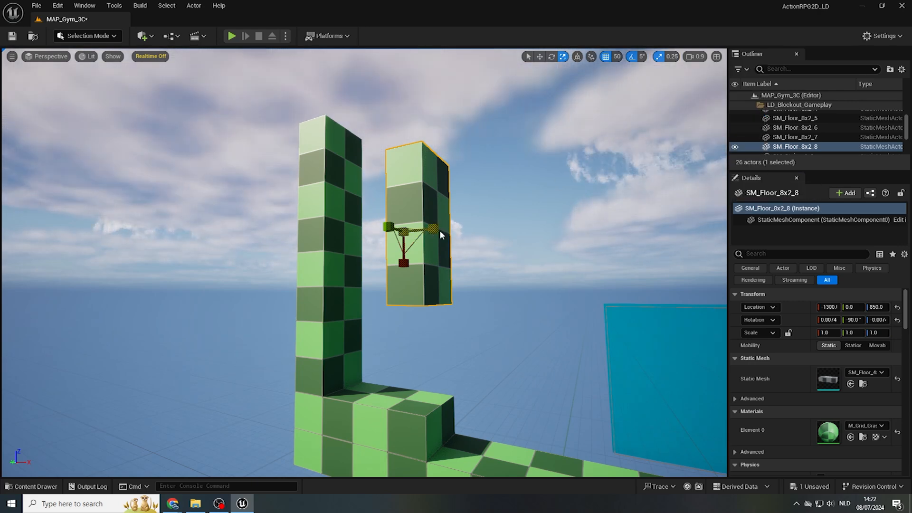
pyautogui.write('2.25')
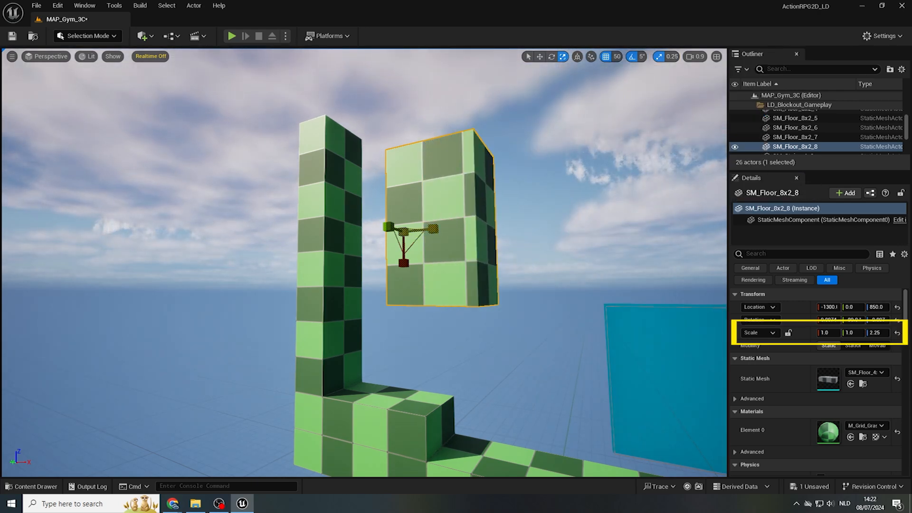
pyautogui.write('1.25')
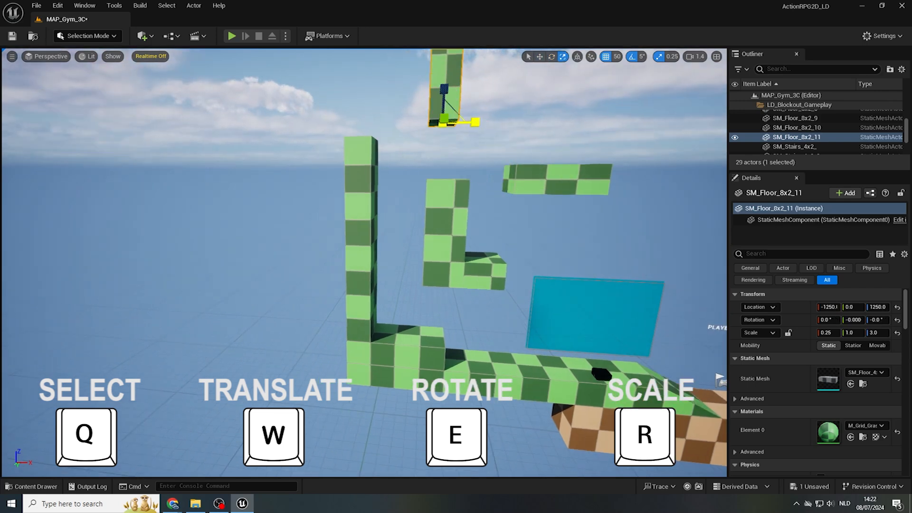
# - Place another thin green ledge by the wall and run a quick play test of it
pyautogui.click(553, 181)
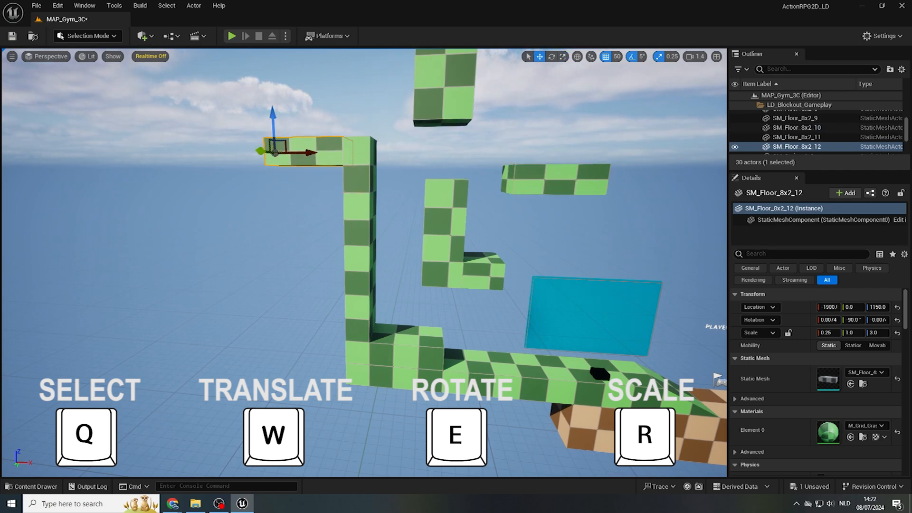
pyautogui.click(231, 36)
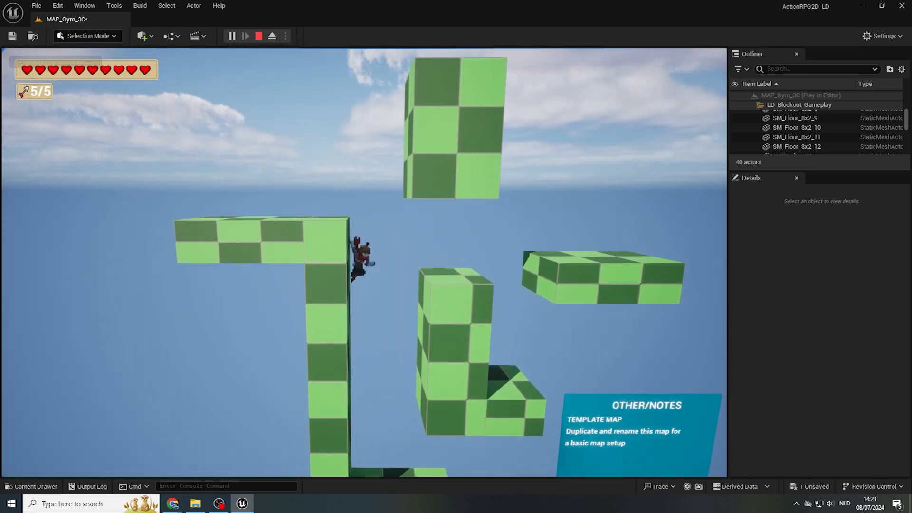
pyautogui.click(259, 36)
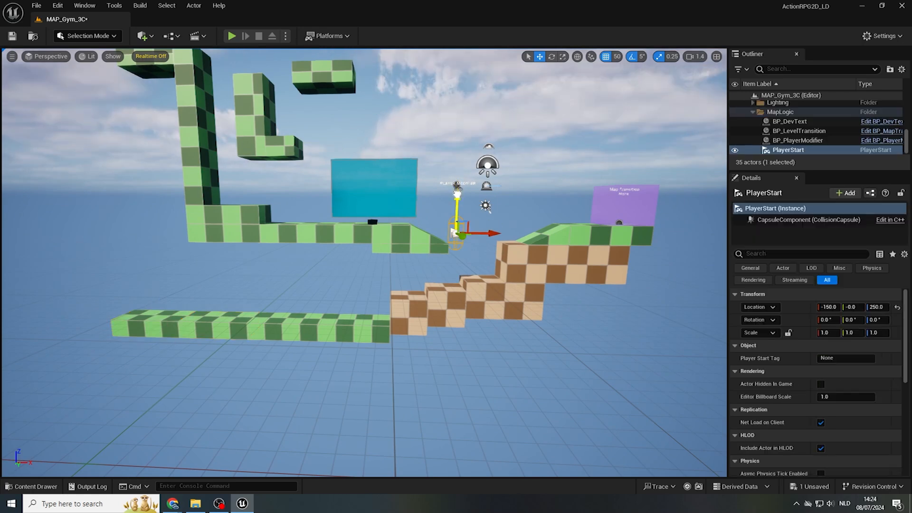
# - From Content > LD_BlockoutMeshes, drag grey SM_Floor_1x1 and SM_Floor_4x1 into the level
pyautogui.click(231, 36)
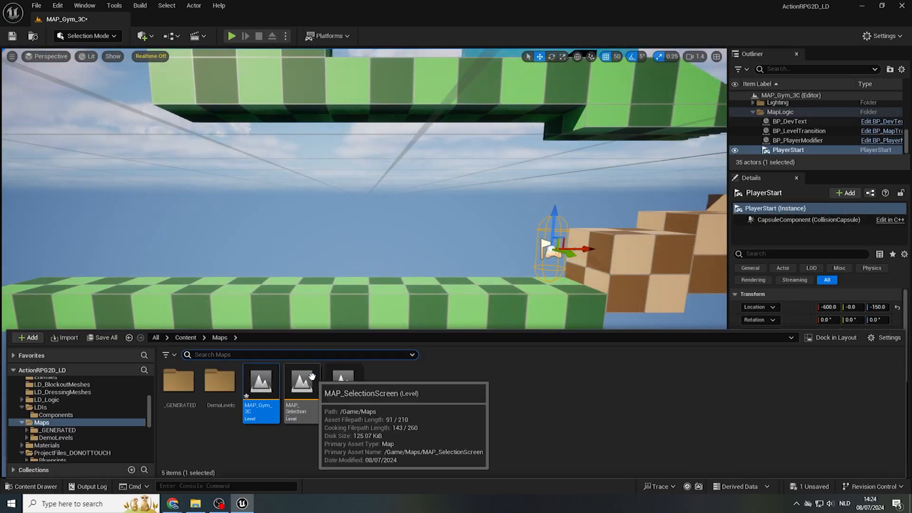
pyautogui.click(185, 337)
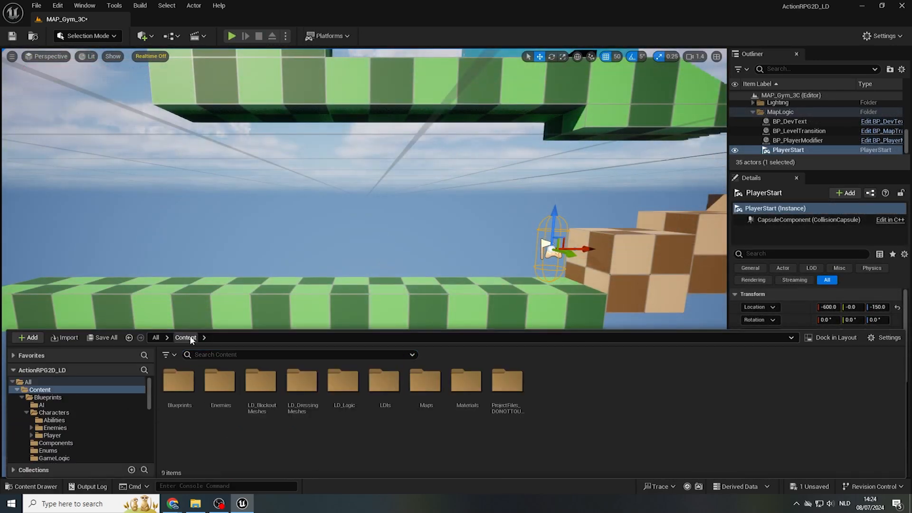
pyautogui.click(260, 381)
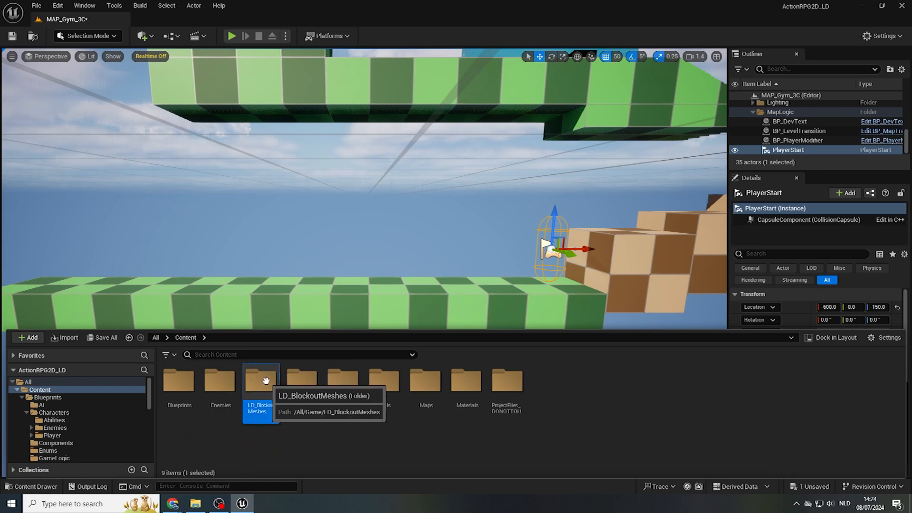
pyautogui.doubleClick(259, 381)
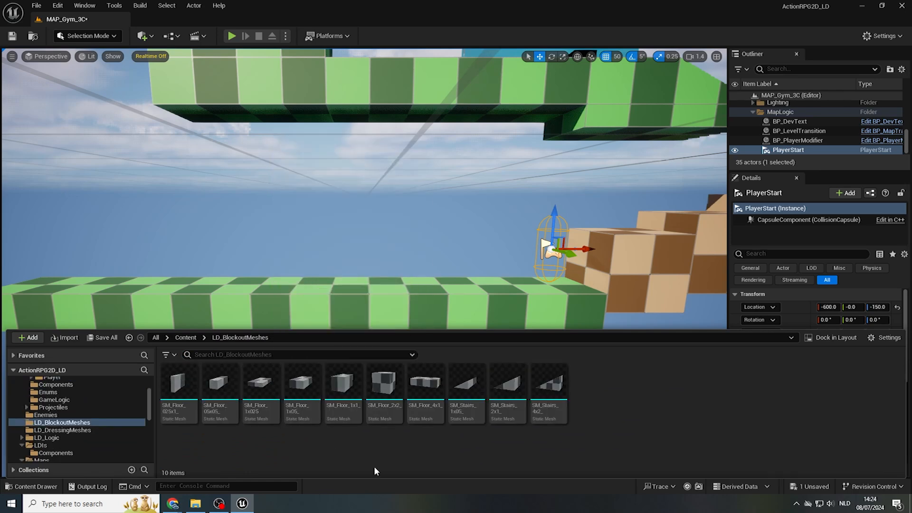
pyautogui.click(343, 384)
pyautogui.write('1.75')
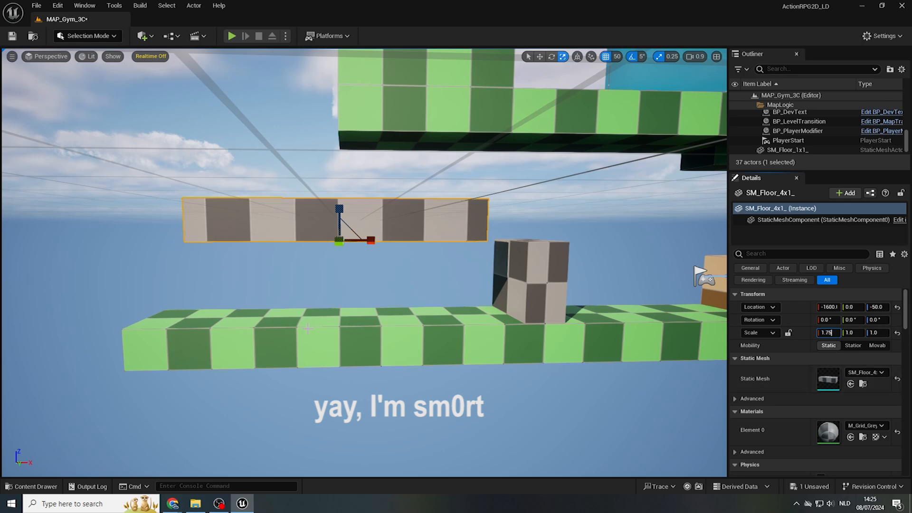
# - Delete the grey slab, scale SM_Floor_1x1 to 1.0, 1.0, 1.75, and start a play test
pyautogui.press('Delete')
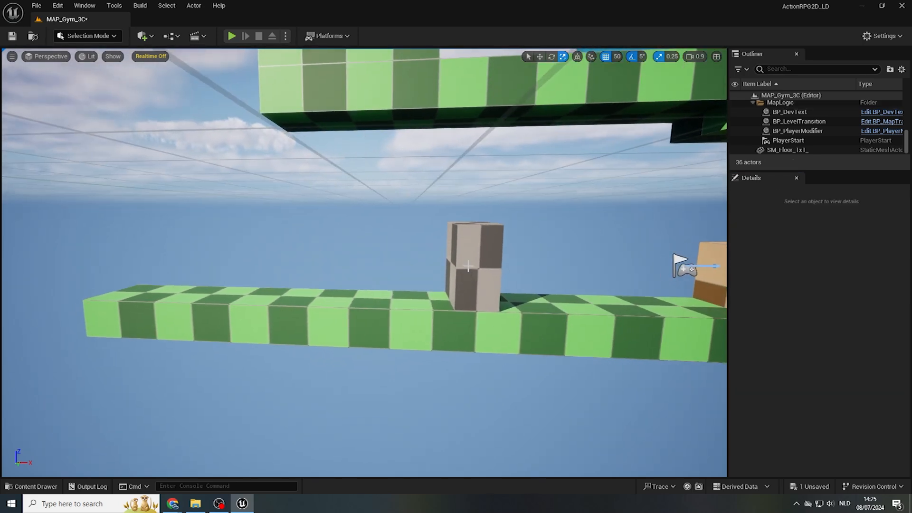
pyautogui.click(471, 264)
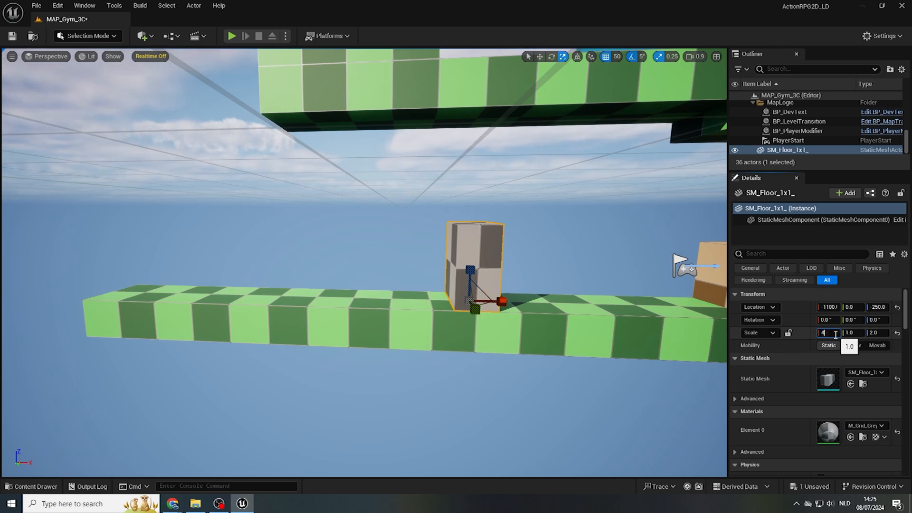
pyautogui.write('4.0')
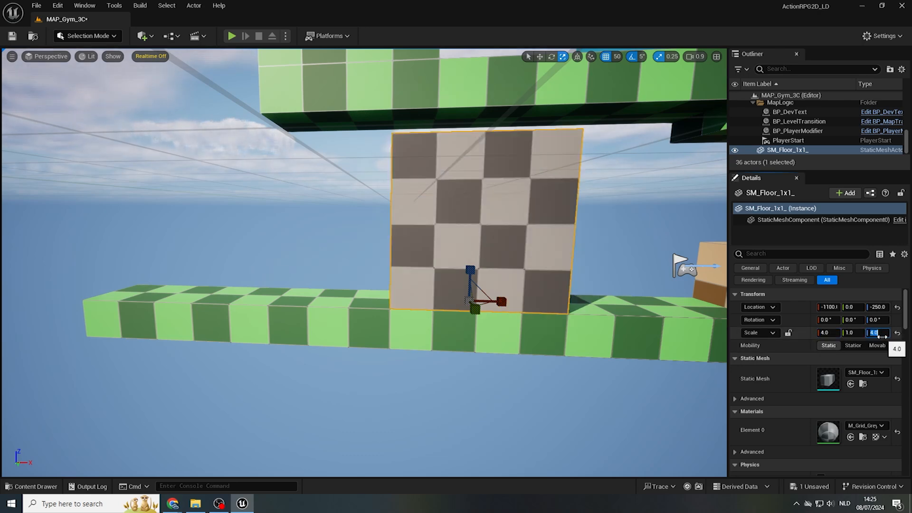
pyautogui.write('1.0')
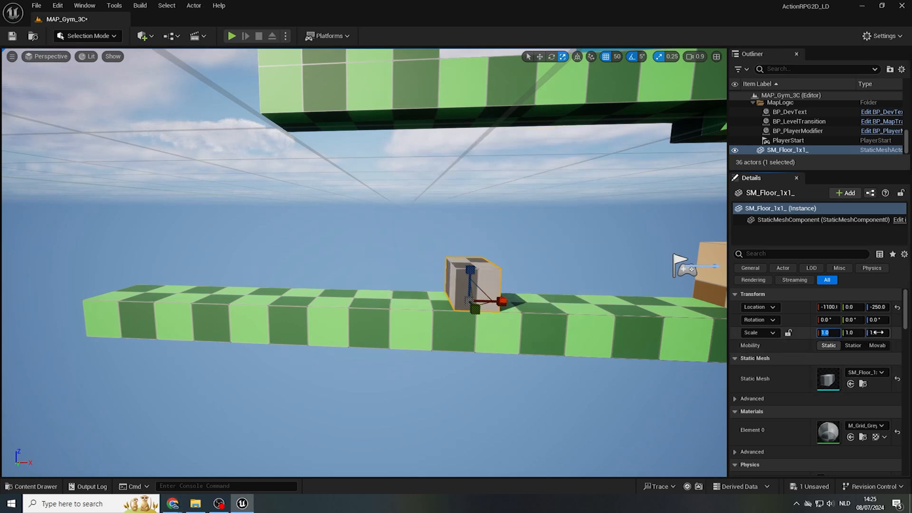
pyautogui.write('1.75')
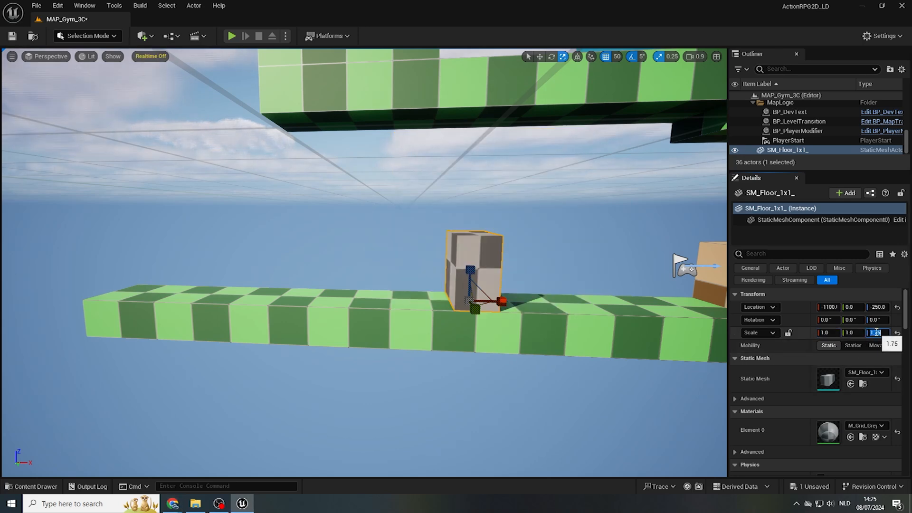
pyautogui.click(231, 36)
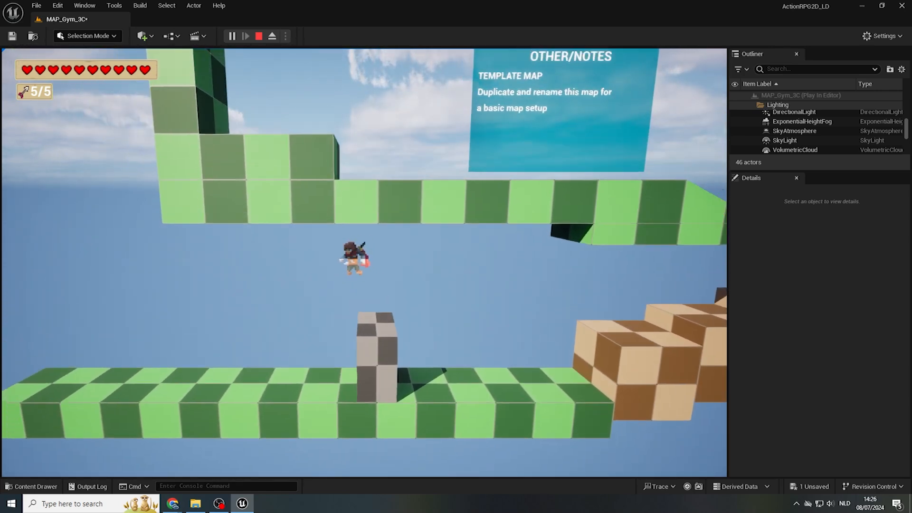
# - Set the grey block's Scale Z to 2.21 and play-test jumping over it repeatedly
pyautogui.click(259, 36)
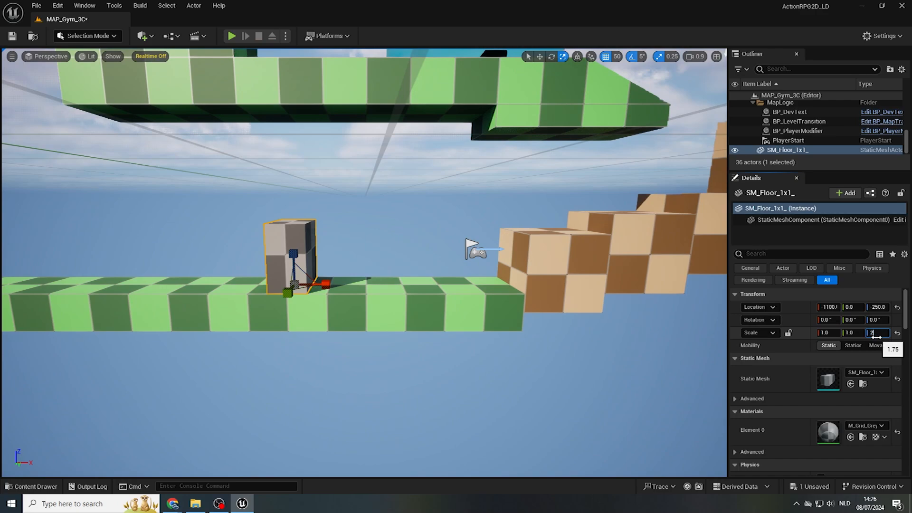
pyautogui.click(231, 36)
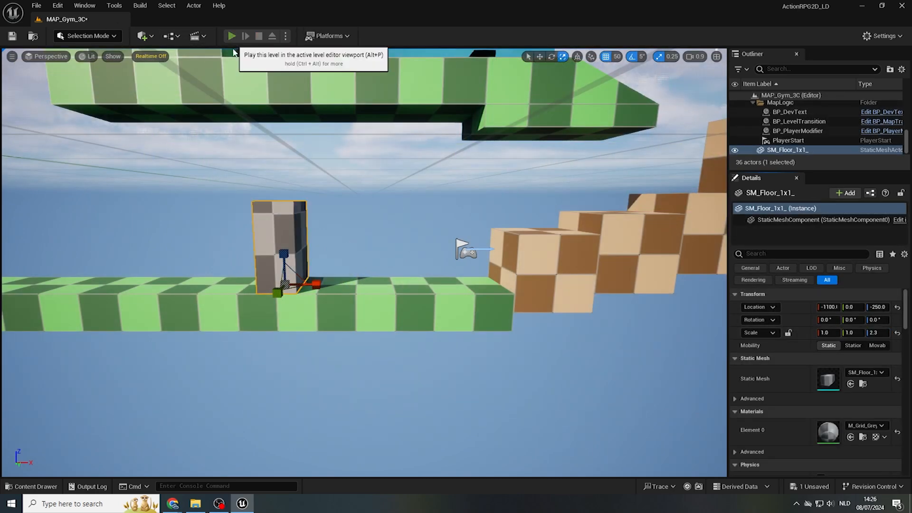
pyautogui.click(231, 36)
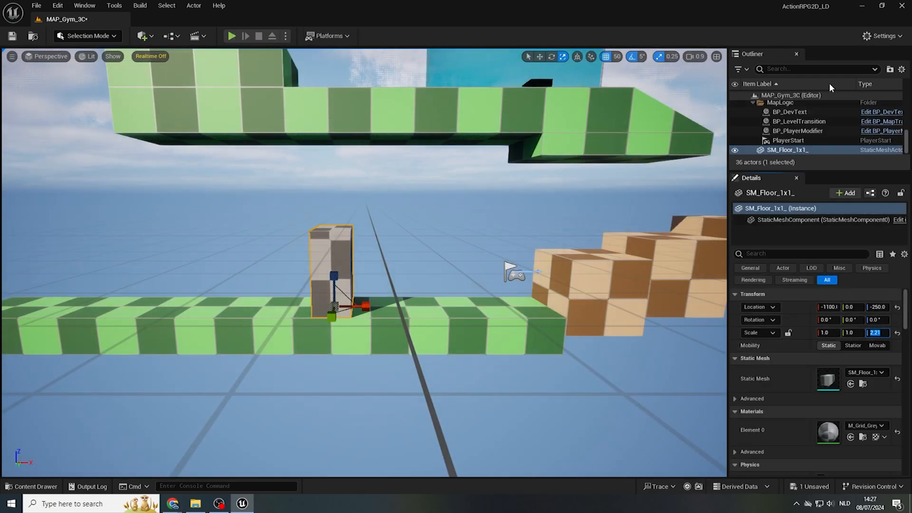
pyautogui.click(231, 35)
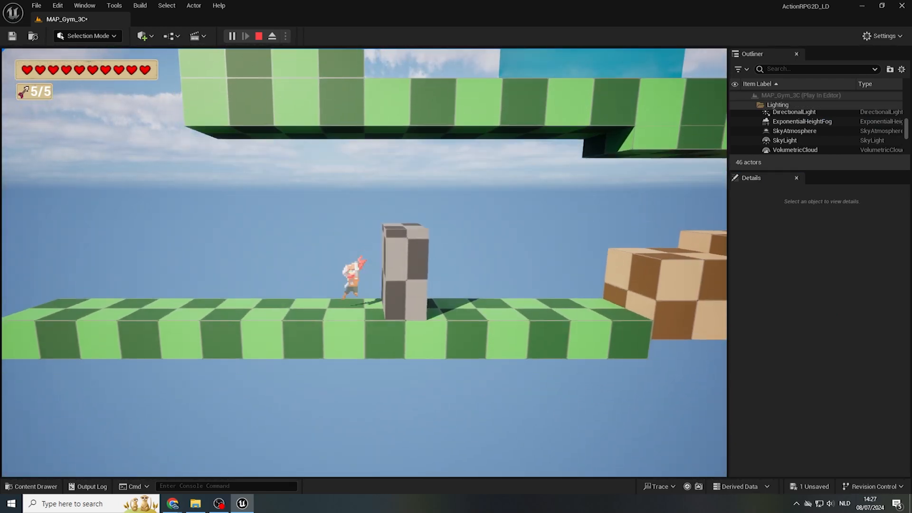
pyautogui.click(259, 36)
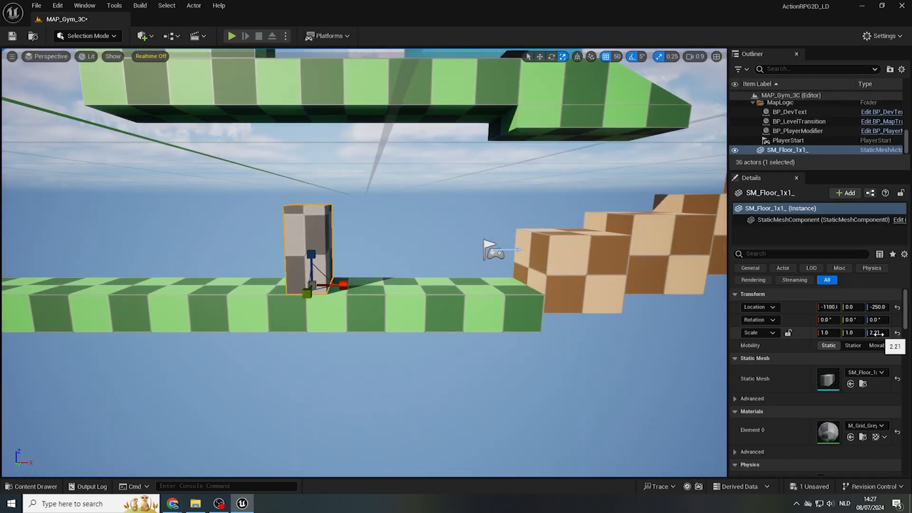
pyautogui.click(231, 35)
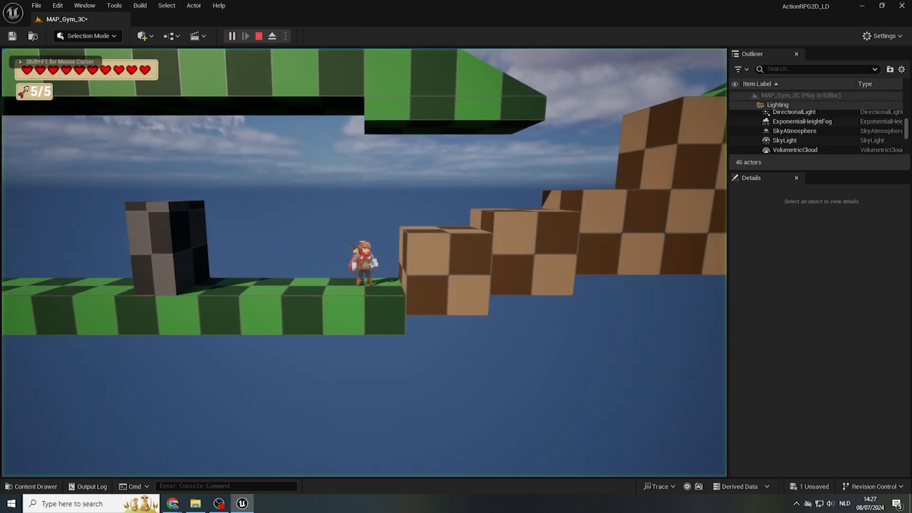